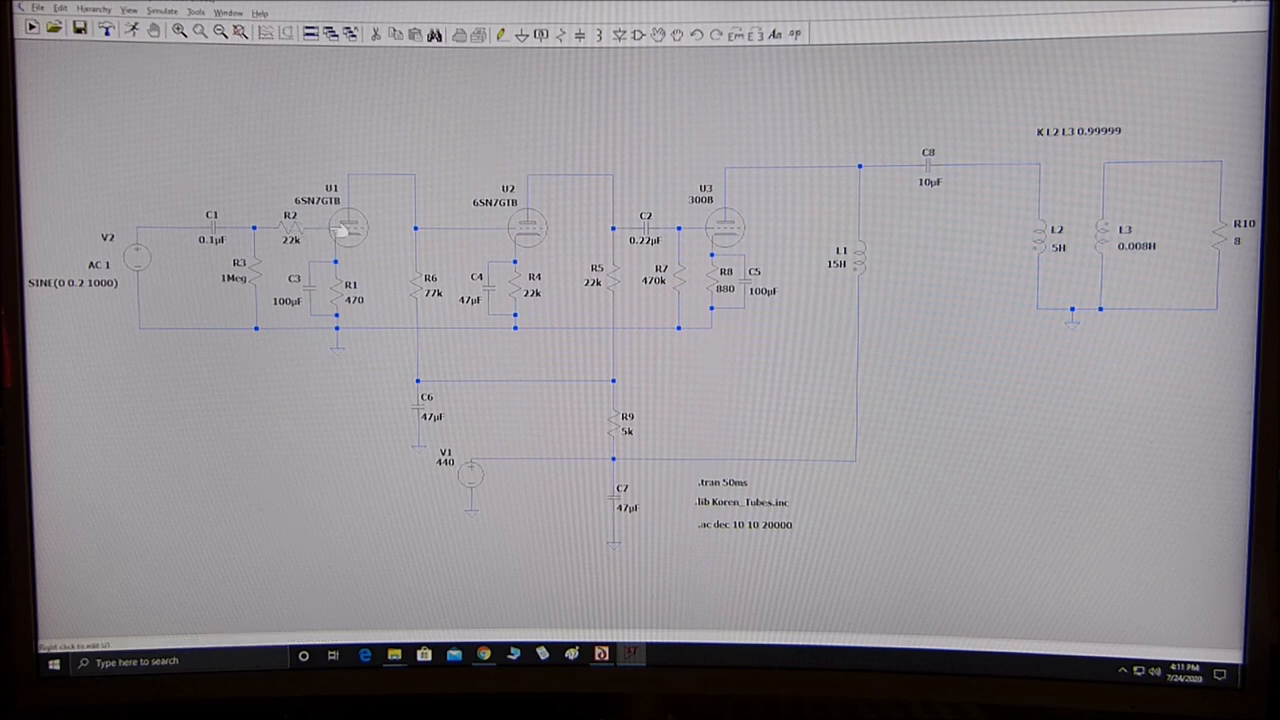
pyautogui.moveTo(296, 231)
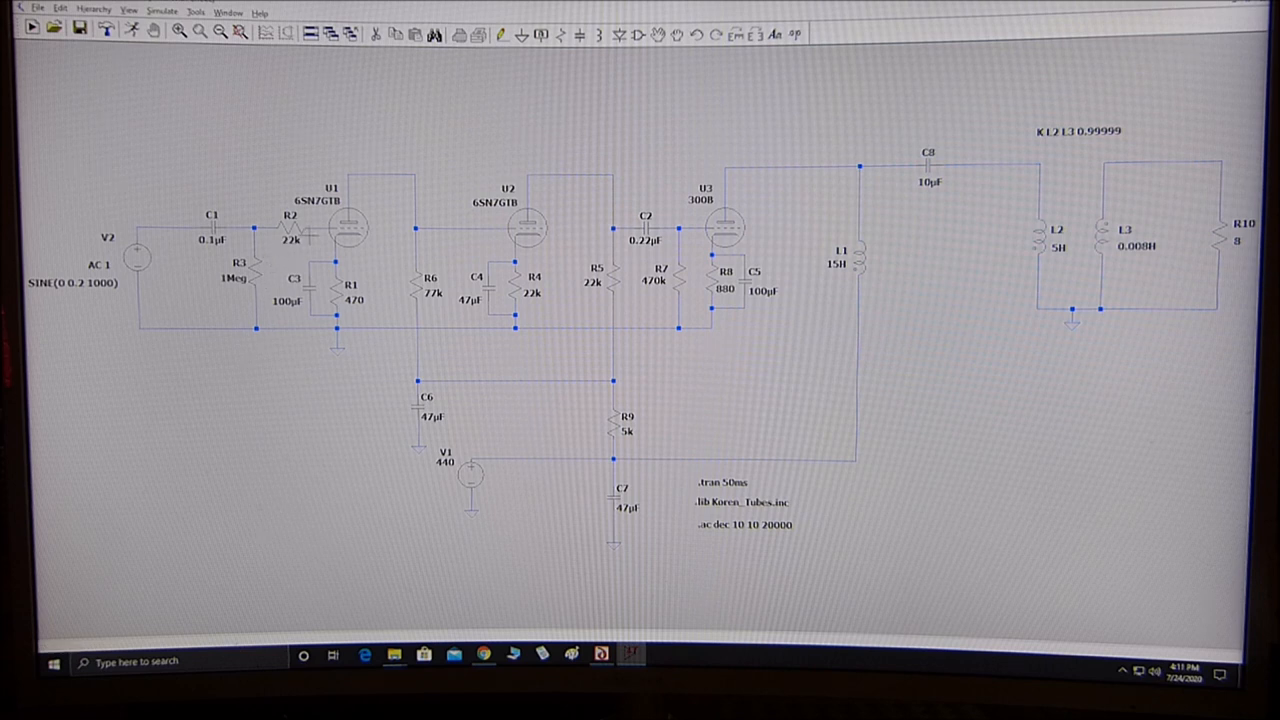
pyautogui.moveTo(345, 227)
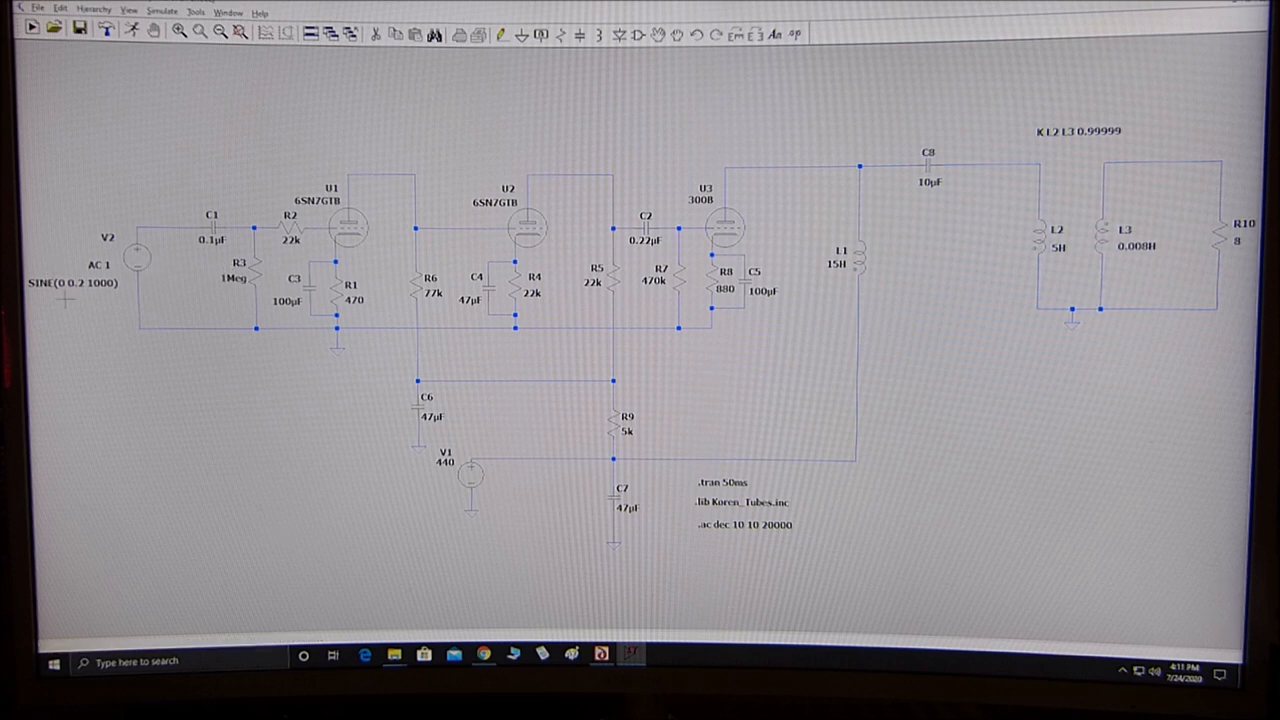
pyautogui.moveTo(62, 289)
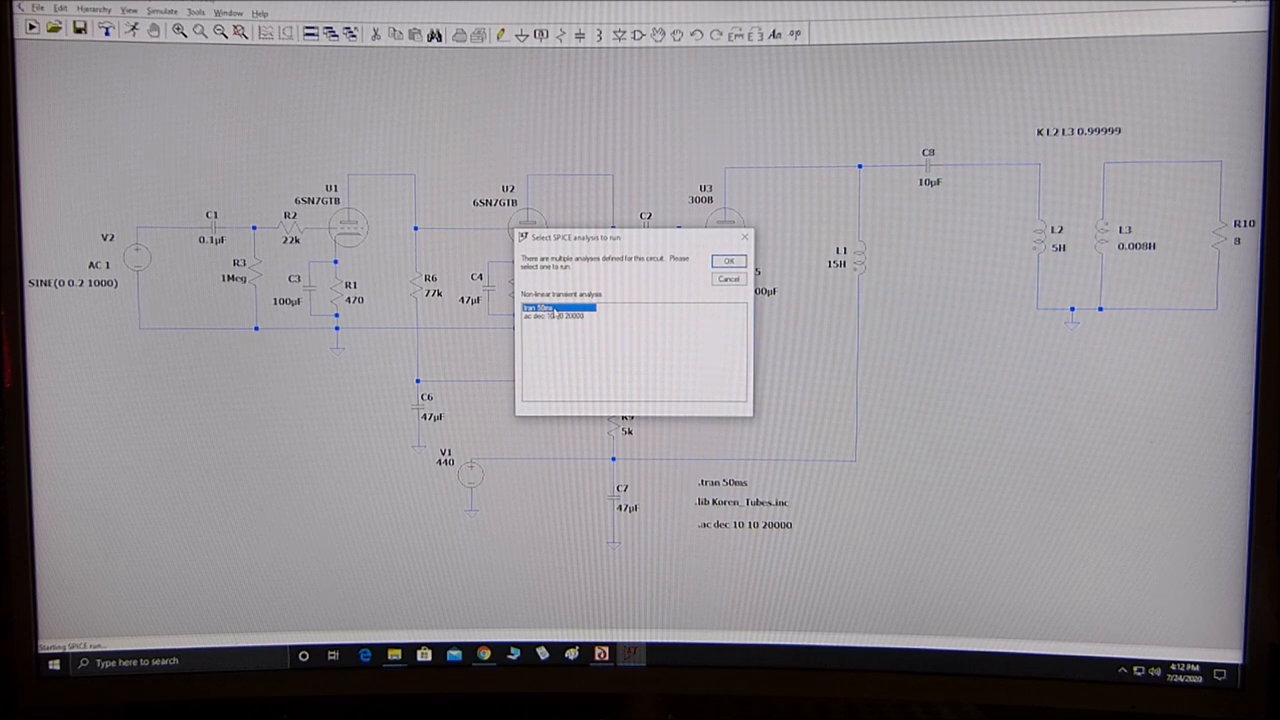
# Run the '.tran 50ms' transient analysis from the Select SPICE analysis dialog
pyautogui.click(728, 260)
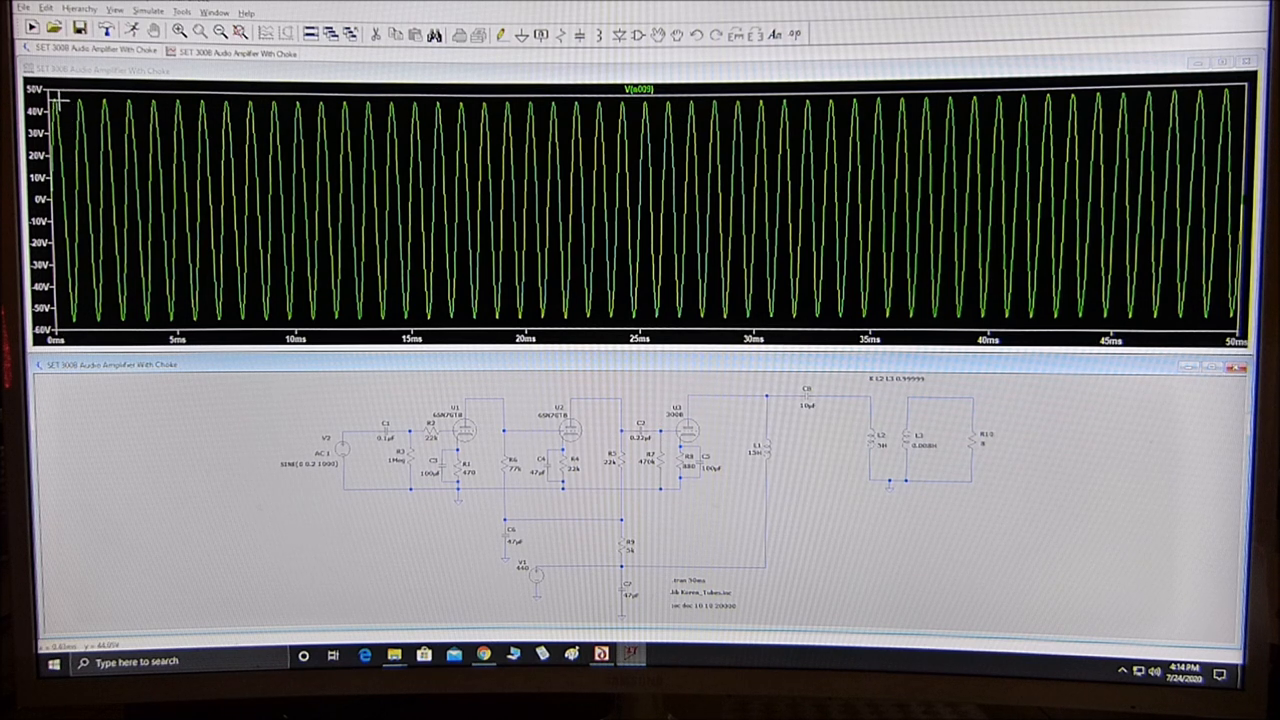
pyautogui.moveTo(87, 277)
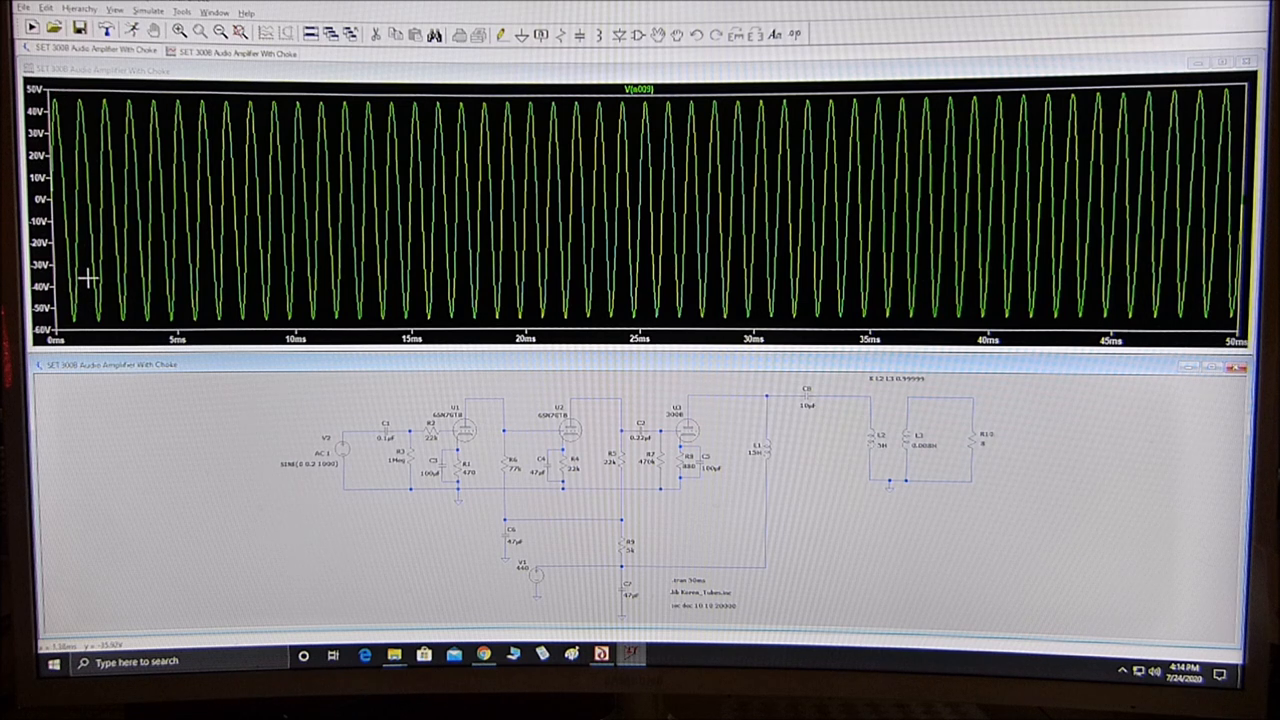
pyautogui.moveTo(72, 325)
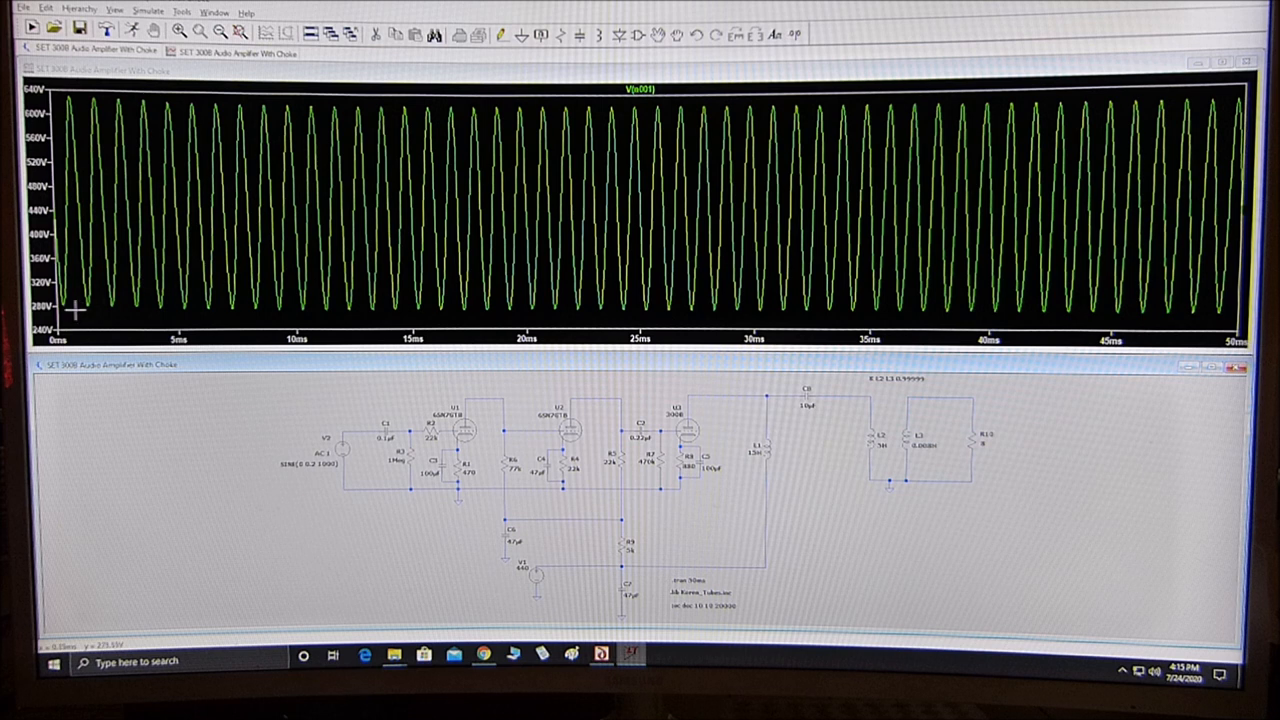
pyautogui.moveTo(72, 105)
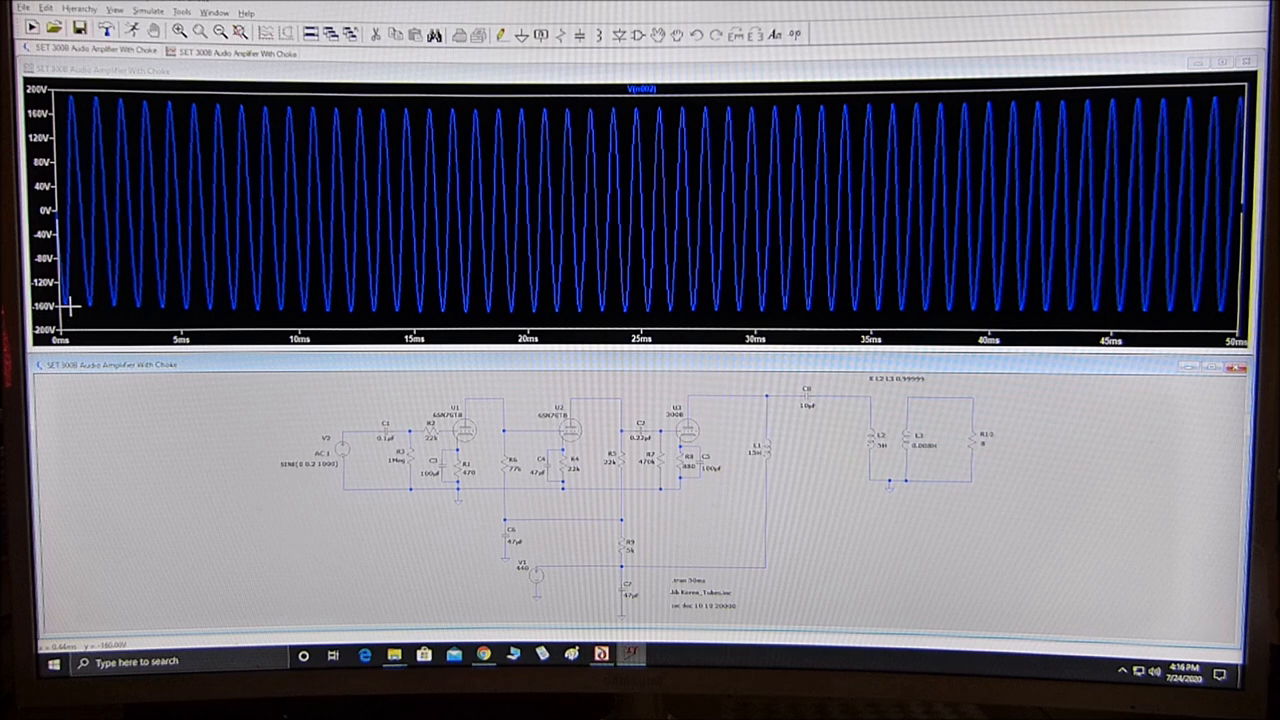
pyautogui.moveTo(108, 104)
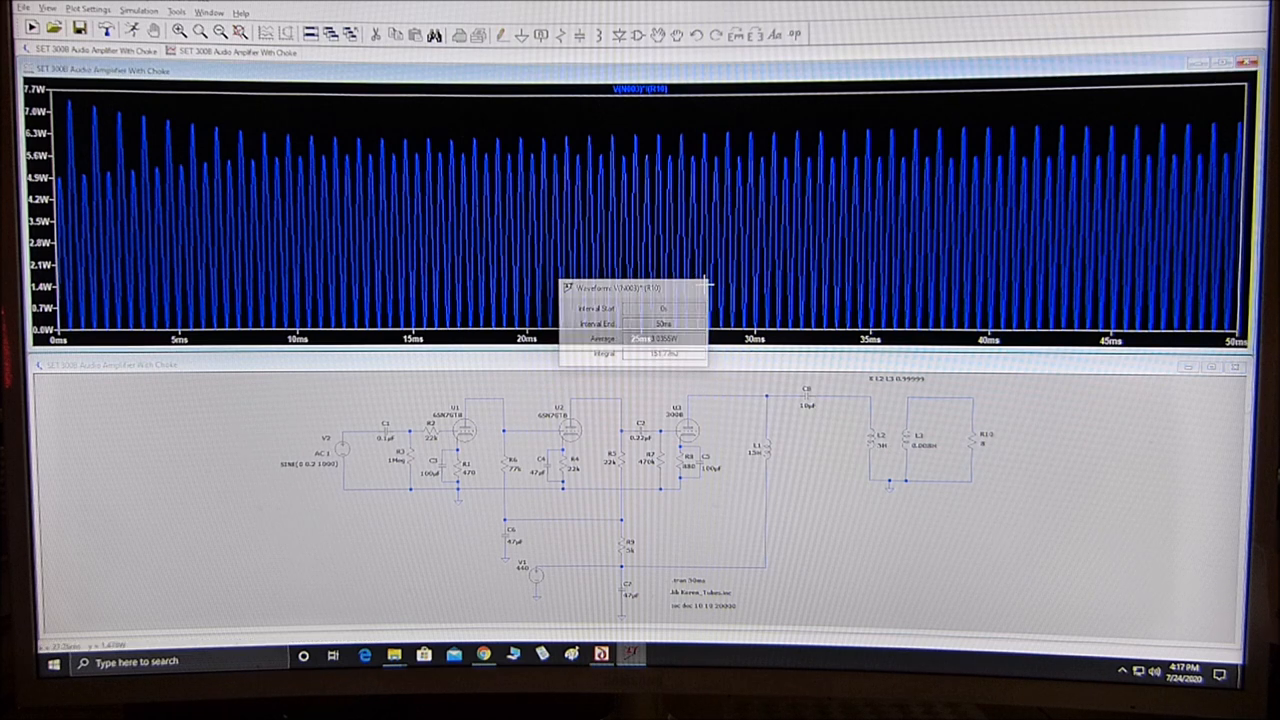
# Plot load resistor R10's power and display its average over 50 ms
pyautogui.click(705, 285)
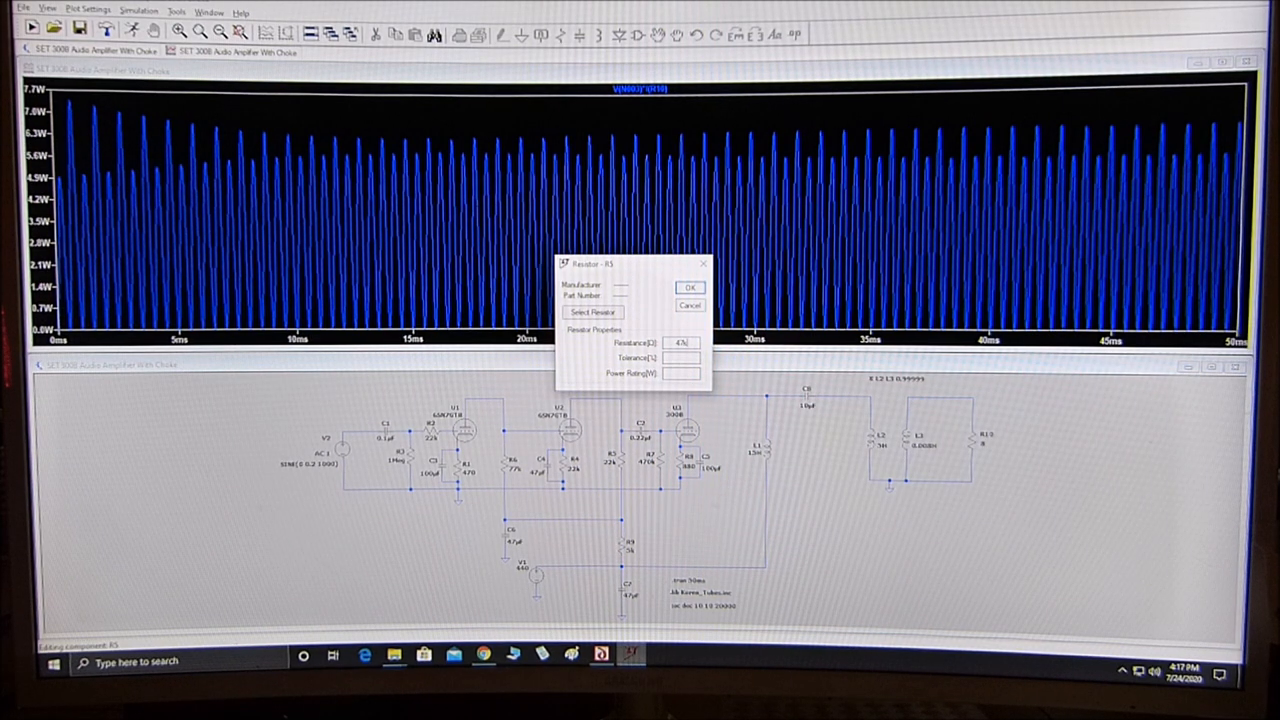
# Confirm R5's resistance as 47k in its properties dialog
pyautogui.click(689, 287)
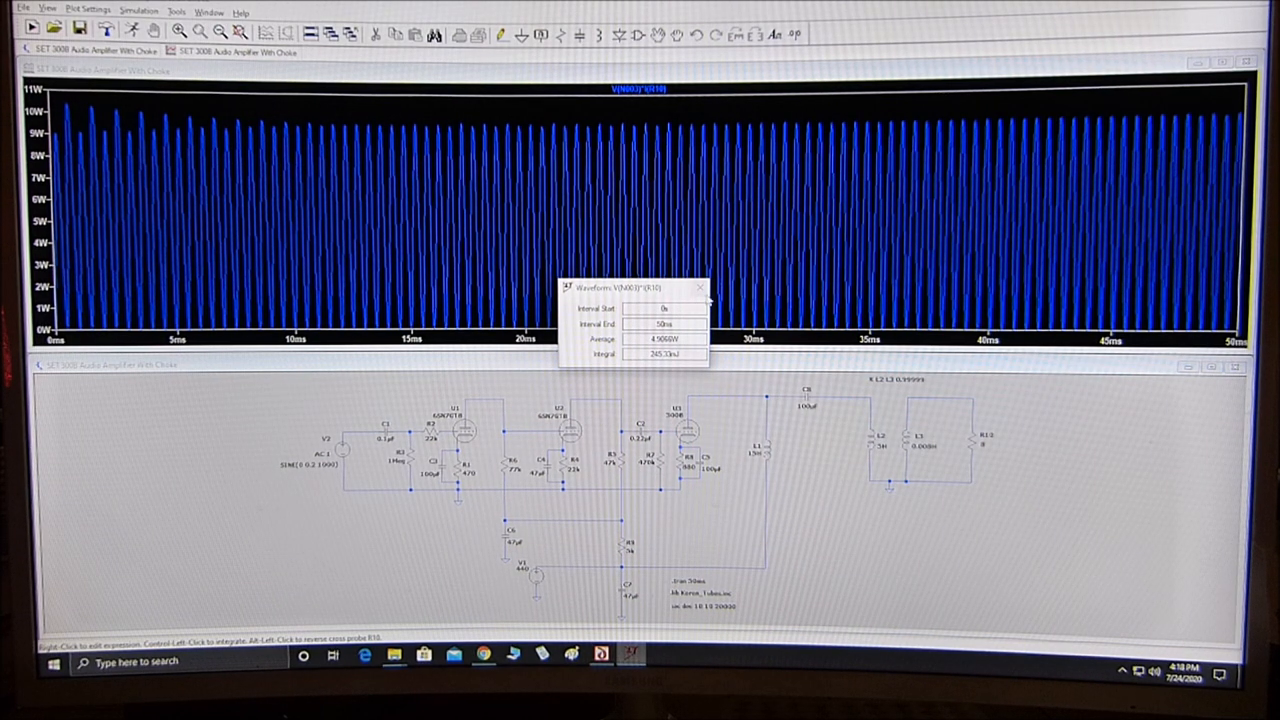
# Read the ~4.9 W average load power, then dismiss the readout
pyautogui.click(700, 288)
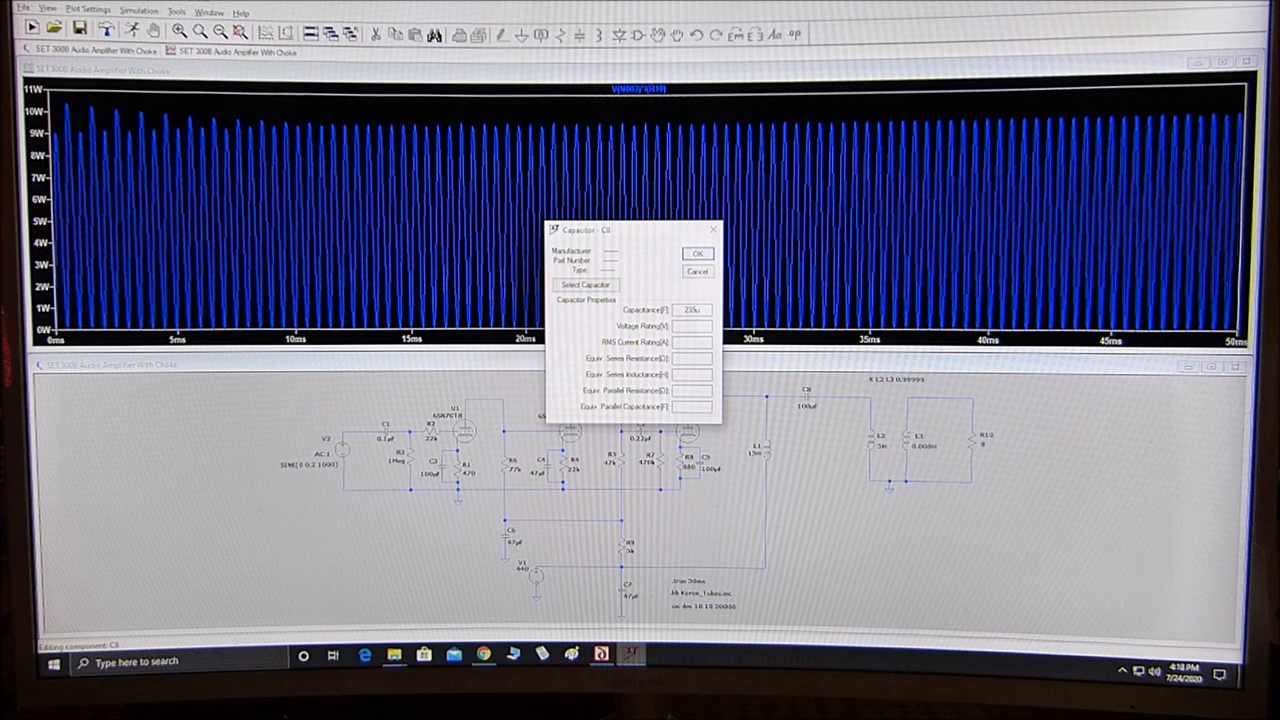
# Confirm 220u as C8's capacitance in its properties dialog
pyautogui.click(697, 253)
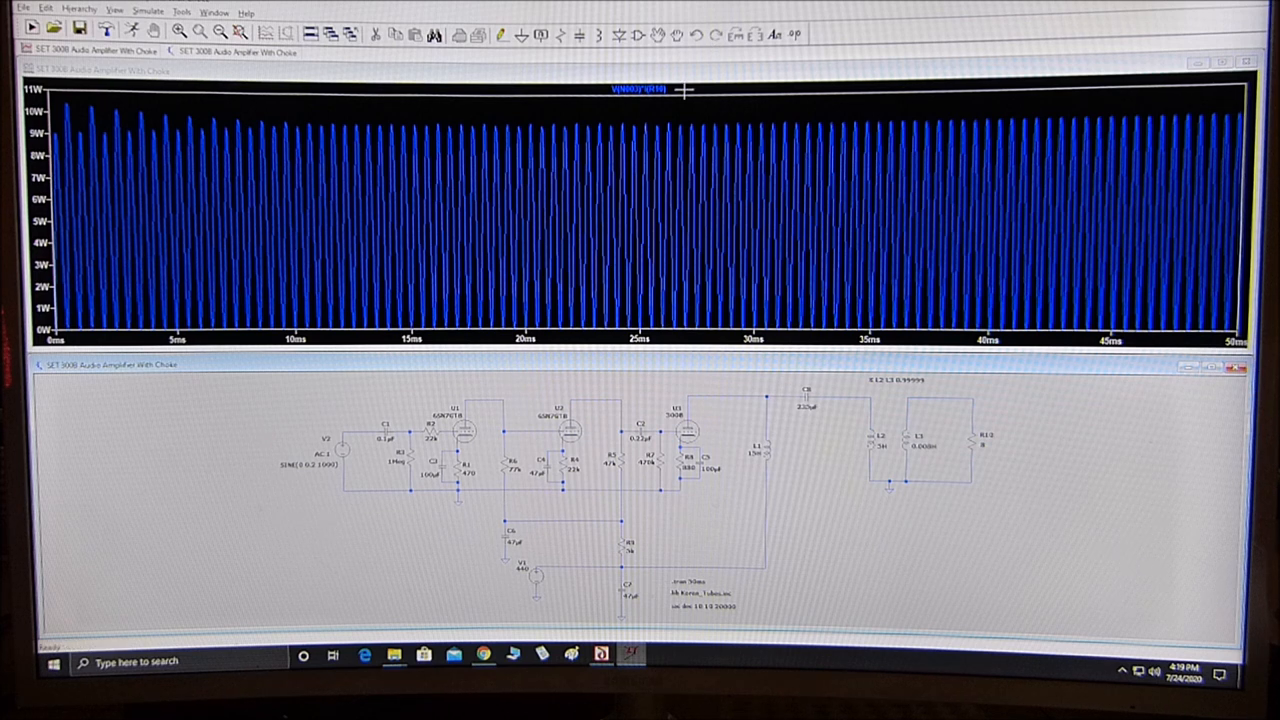
pyautogui.moveTo(670, 92)
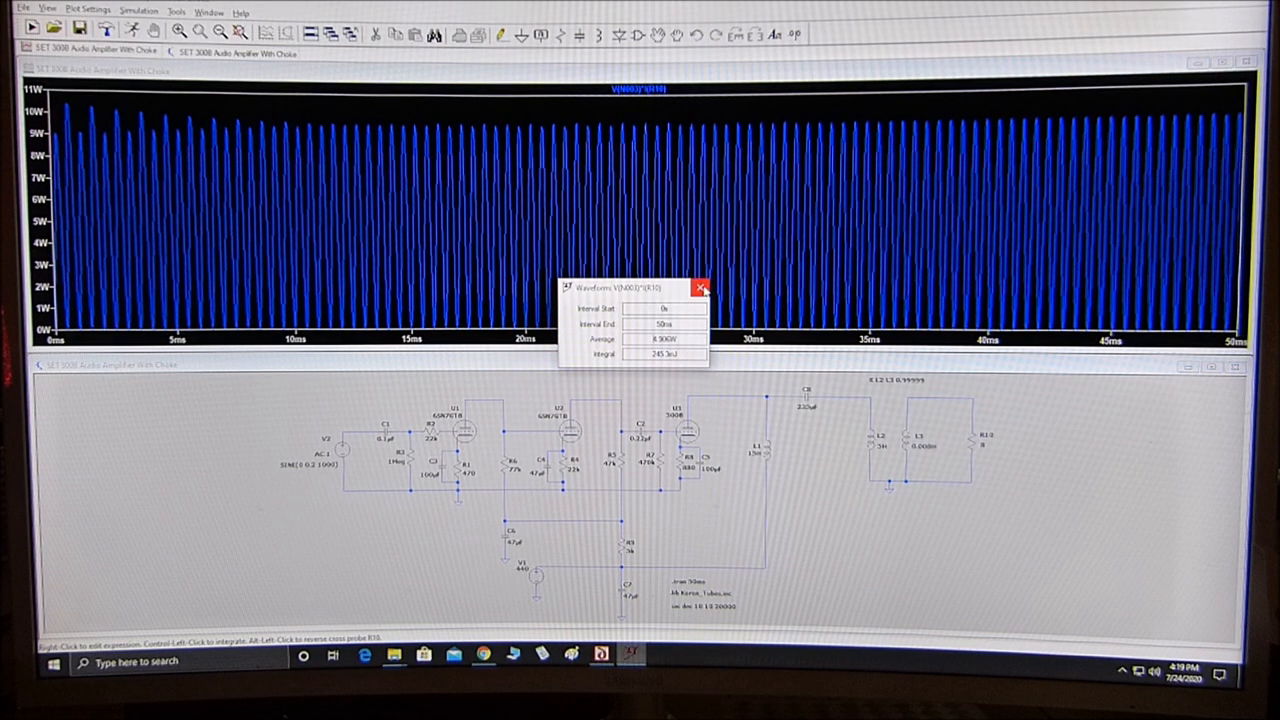
# Check the average load power readout again, then close it
pyautogui.click(701, 286)
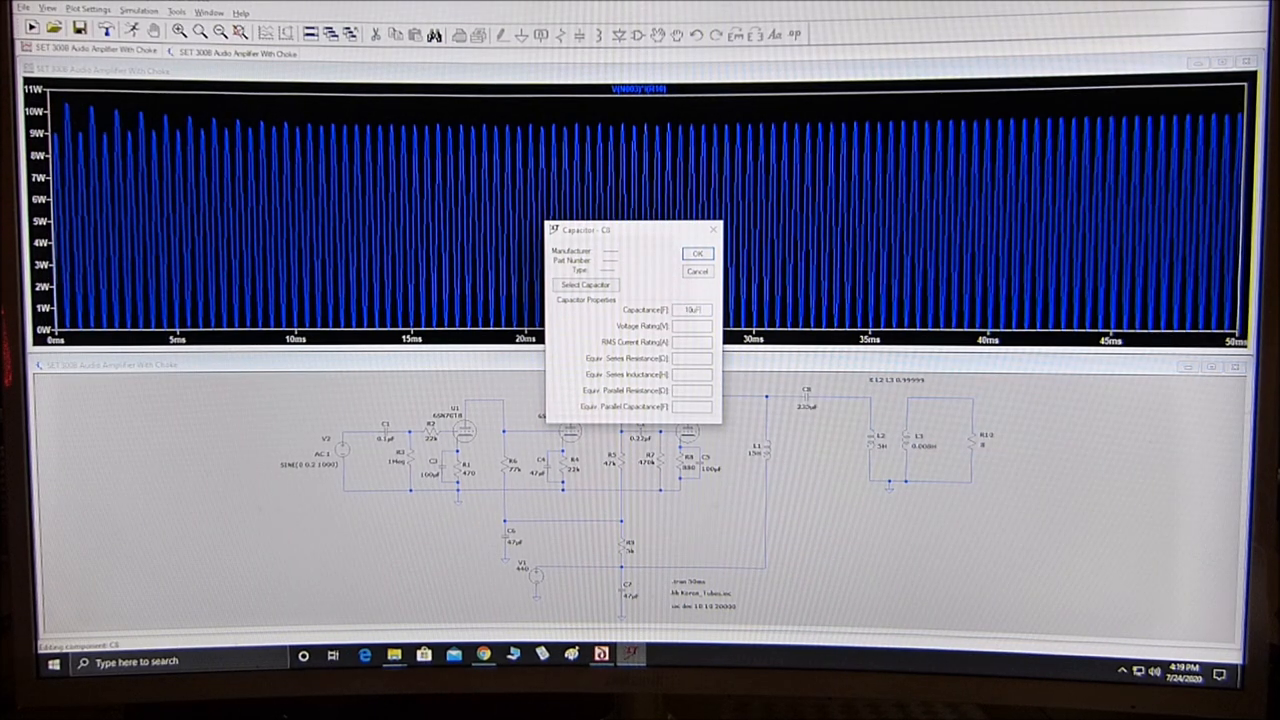
# Confirm 10µ as C8's capacitance in its properties dialog
pyautogui.click(697, 253)
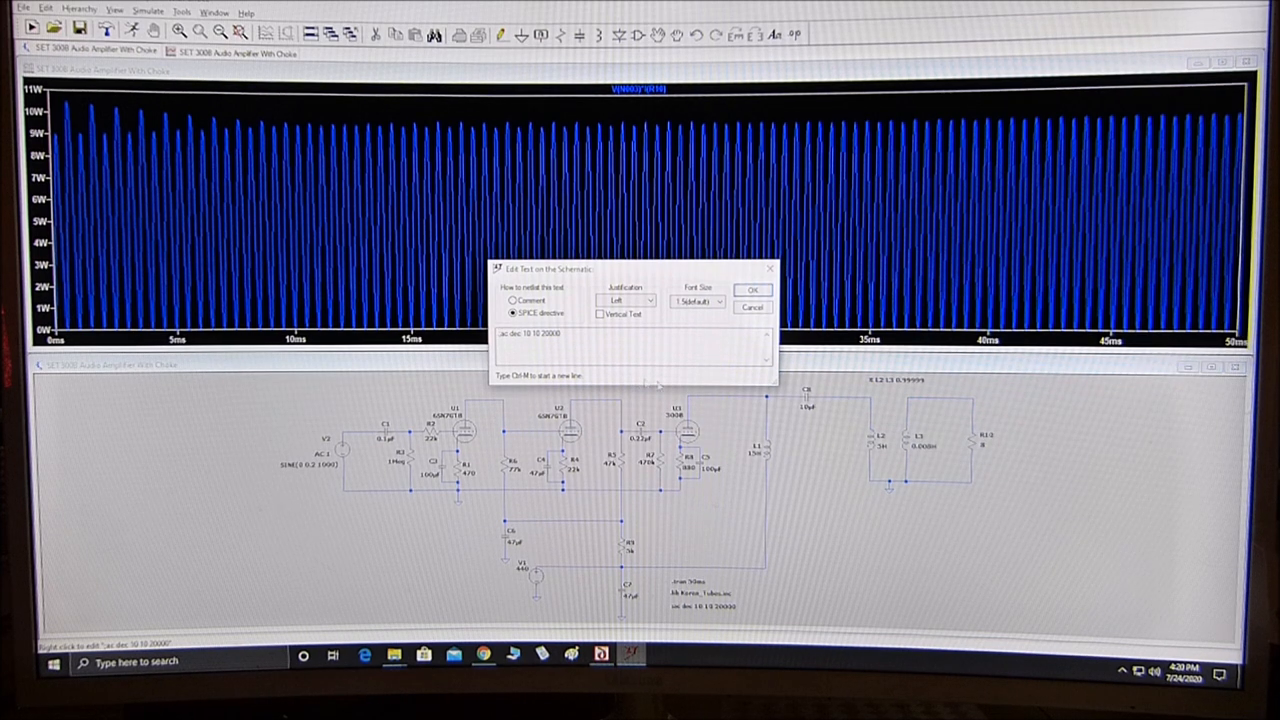
pyautogui.moveTo(950, 445)
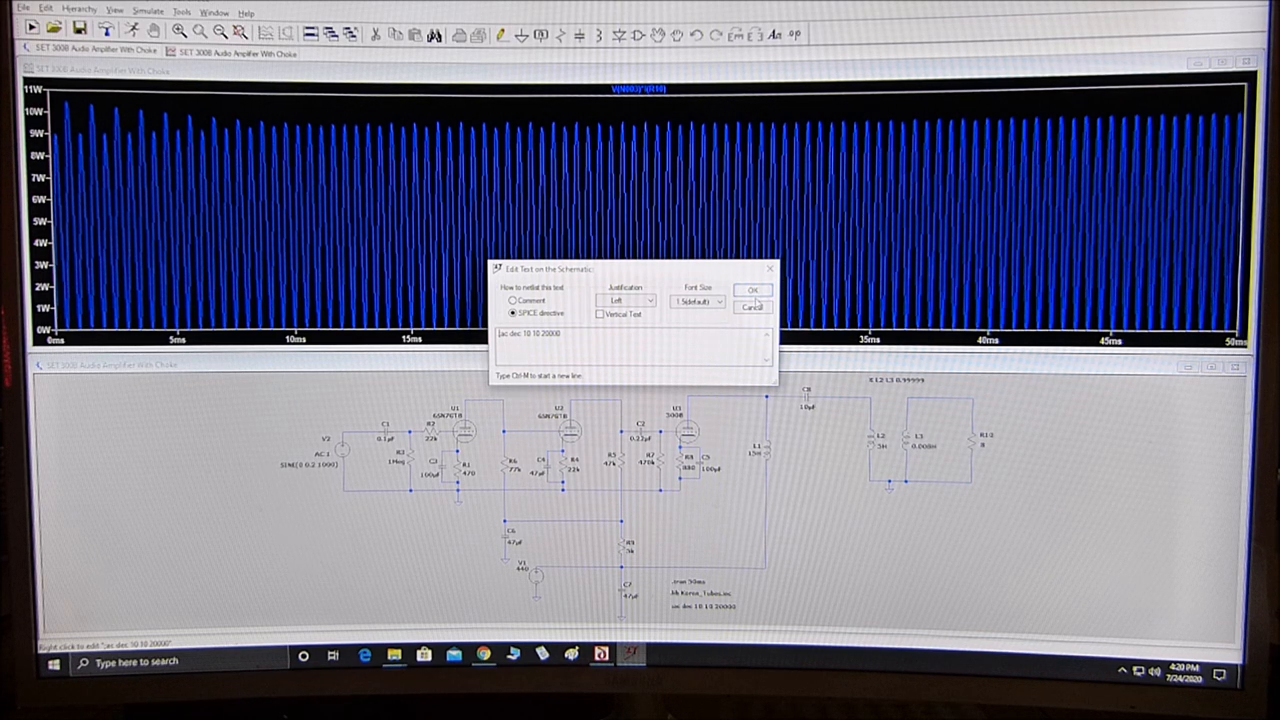
# Uncomment '.ac dec 10 10 20000' and keep it as a SPICE directive
pyautogui.click(753, 290)
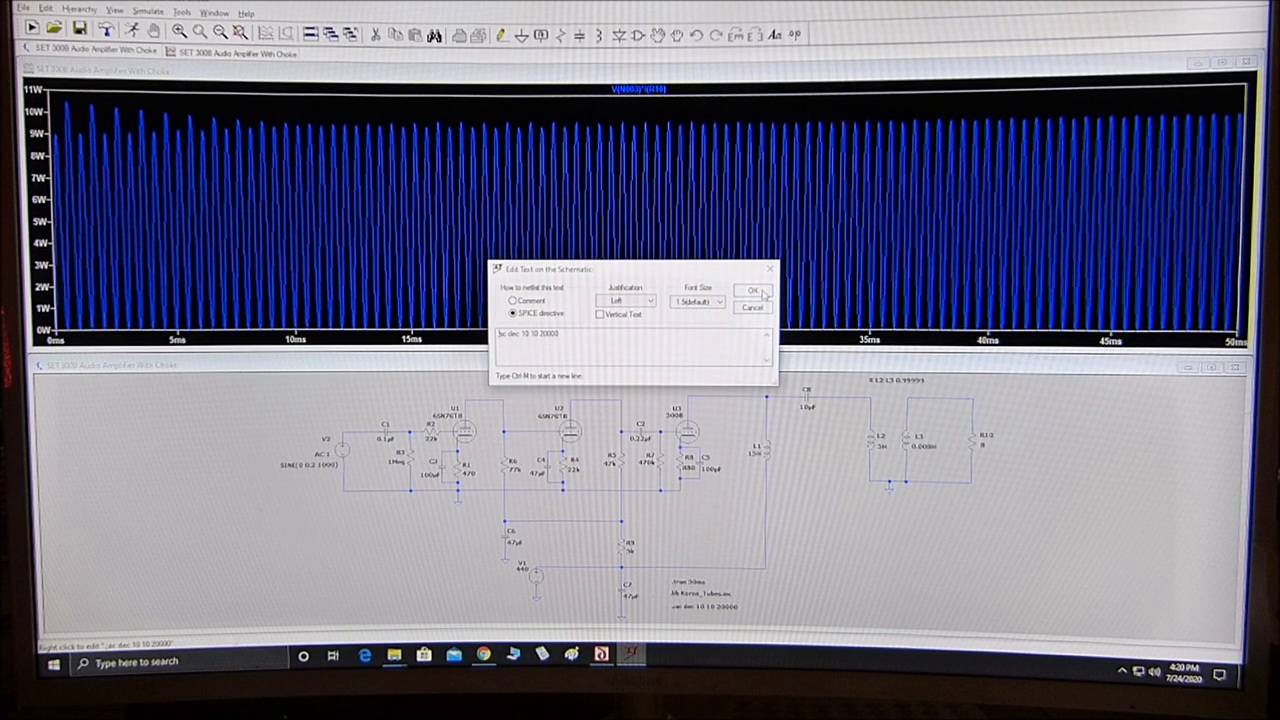
pyautogui.click(751, 290)
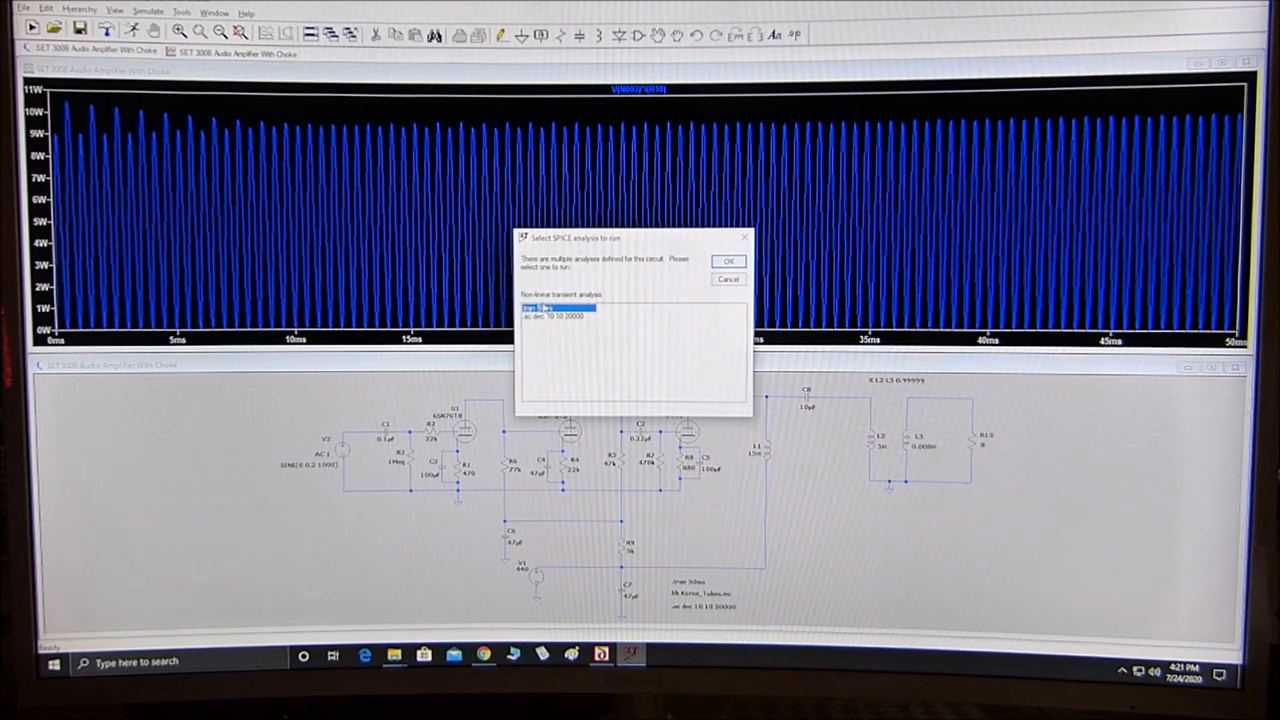
# Choose the '.ac dec 10 10 20000' analysis and run it
pyautogui.click(552, 315)
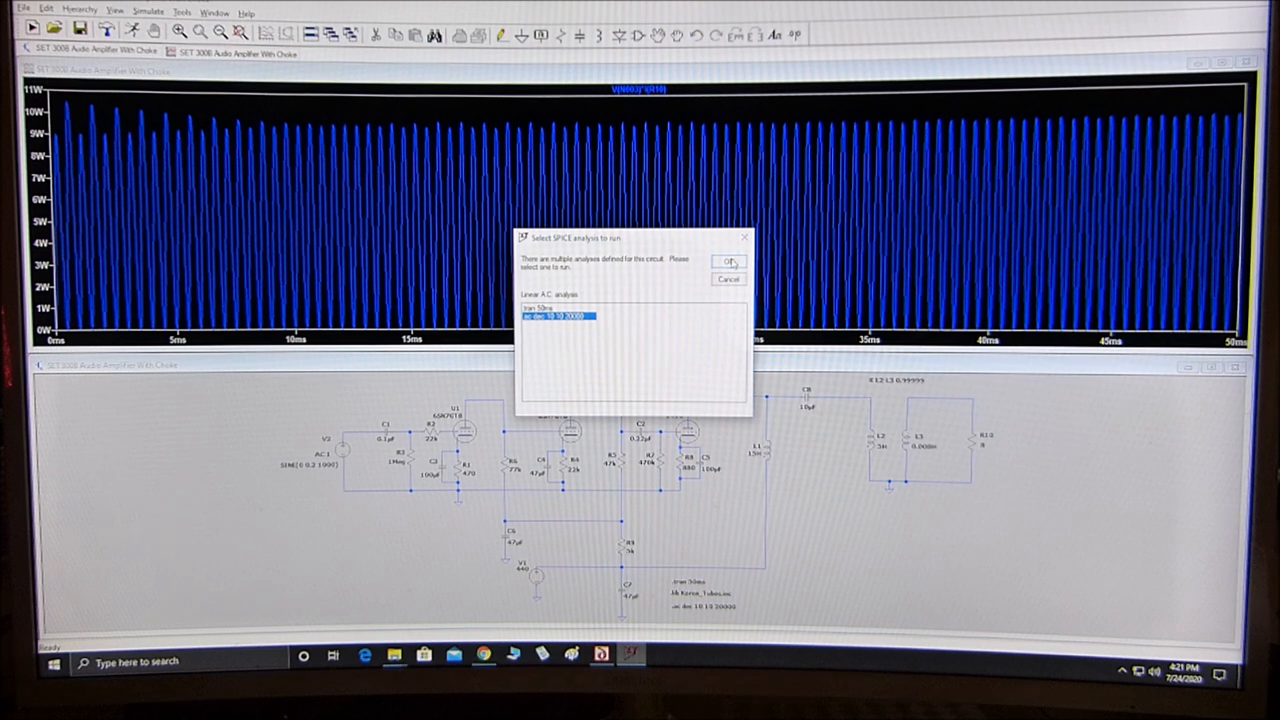
pyautogui.click(730, 262)
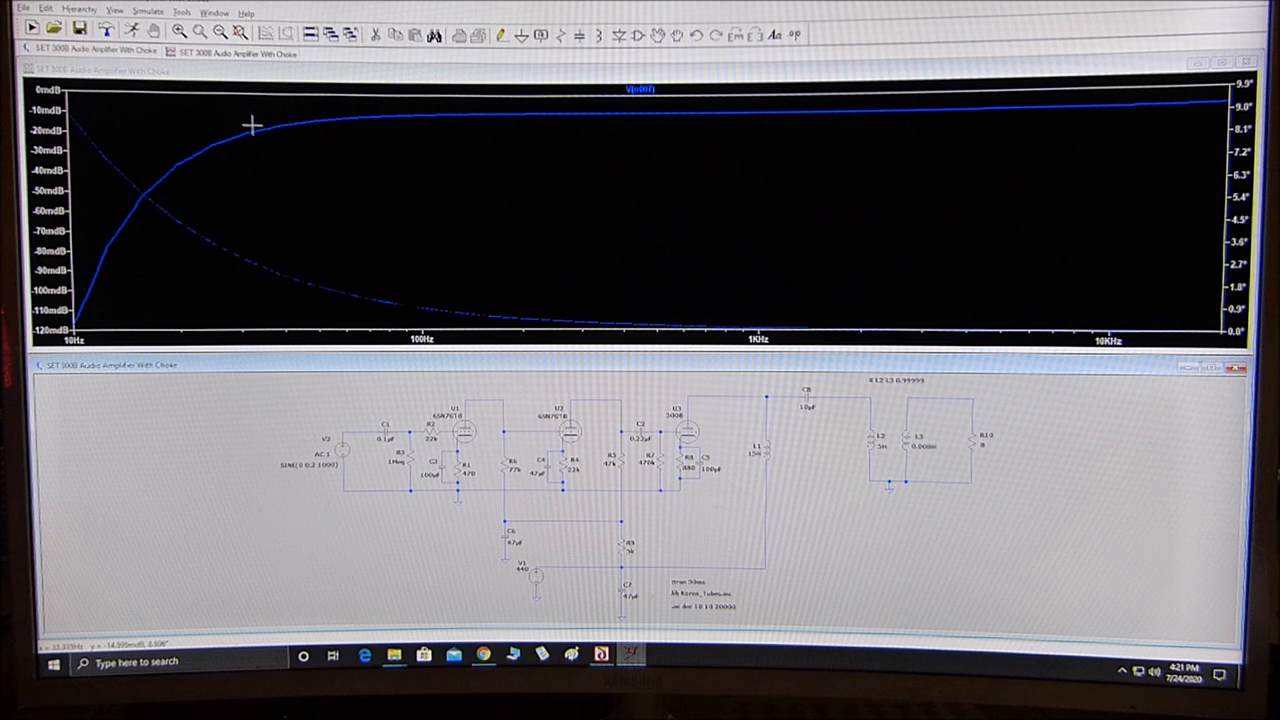
pyautogui.moveTo(736, 245)
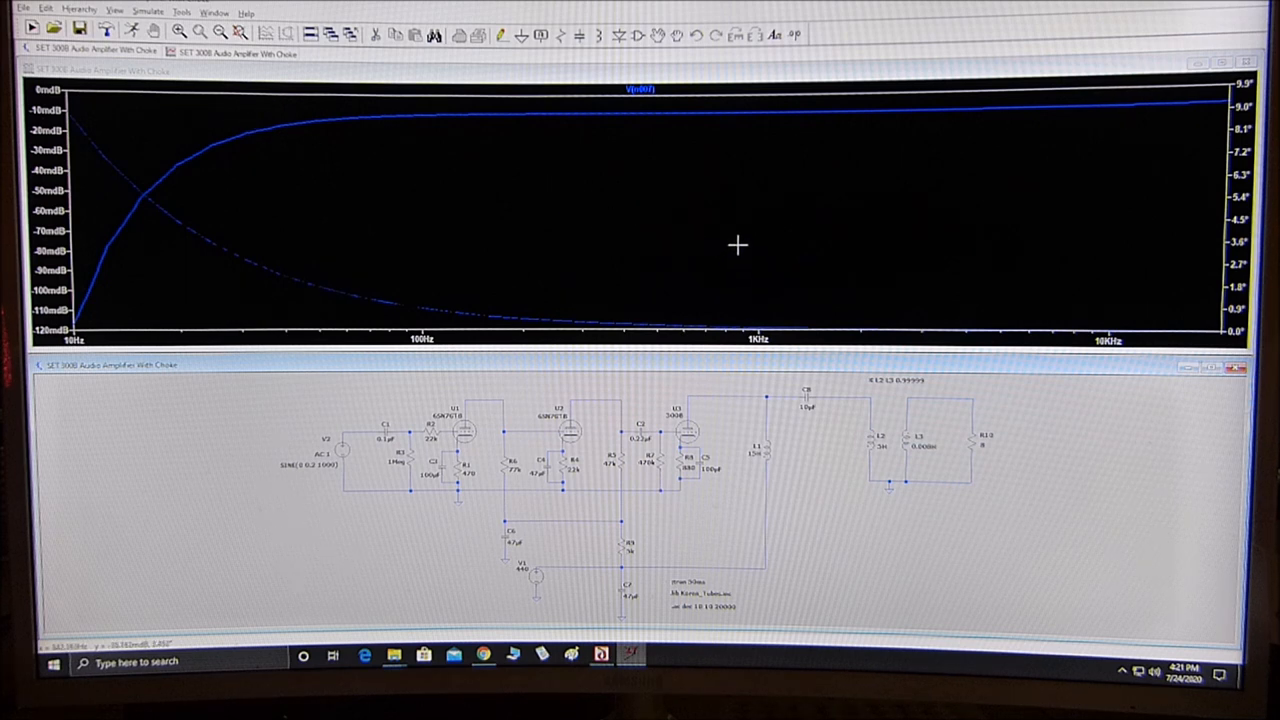
# Inspect the 10 Hz–20 kHz dB and phase response in the waveform window
pyautogui.rightClick(736, 245)
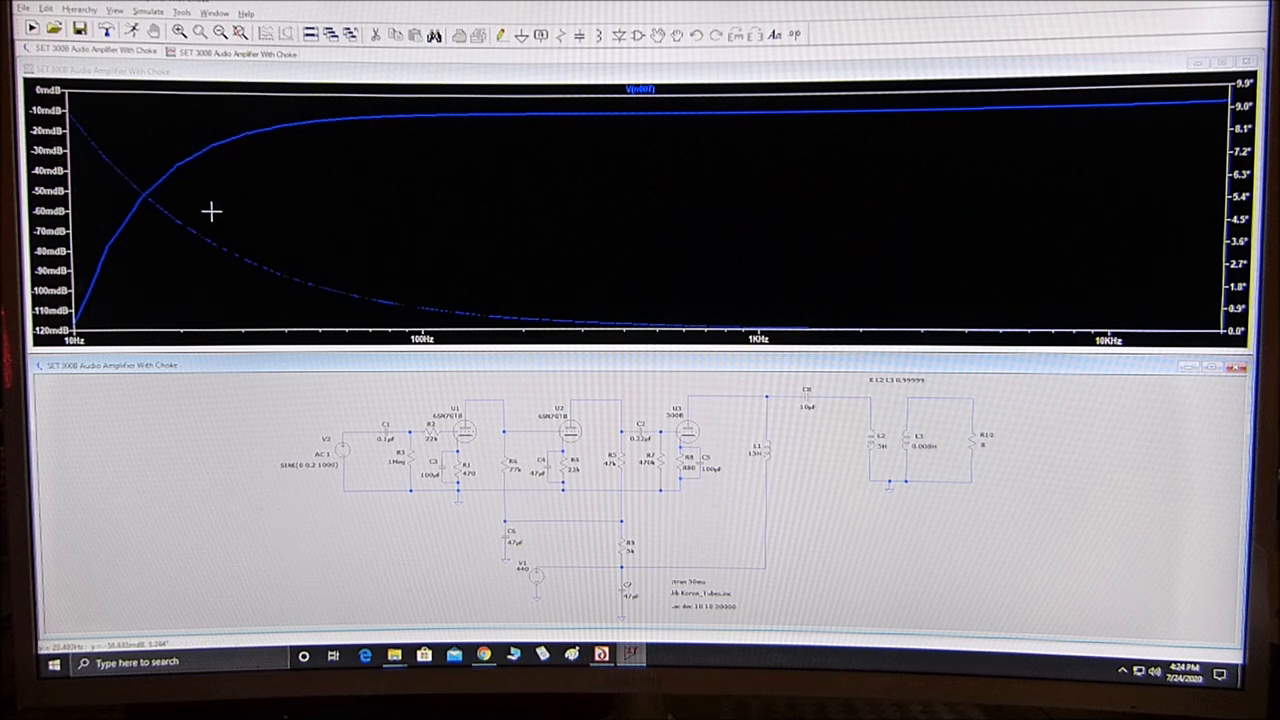
pyautogui.moveTo(787, 300)
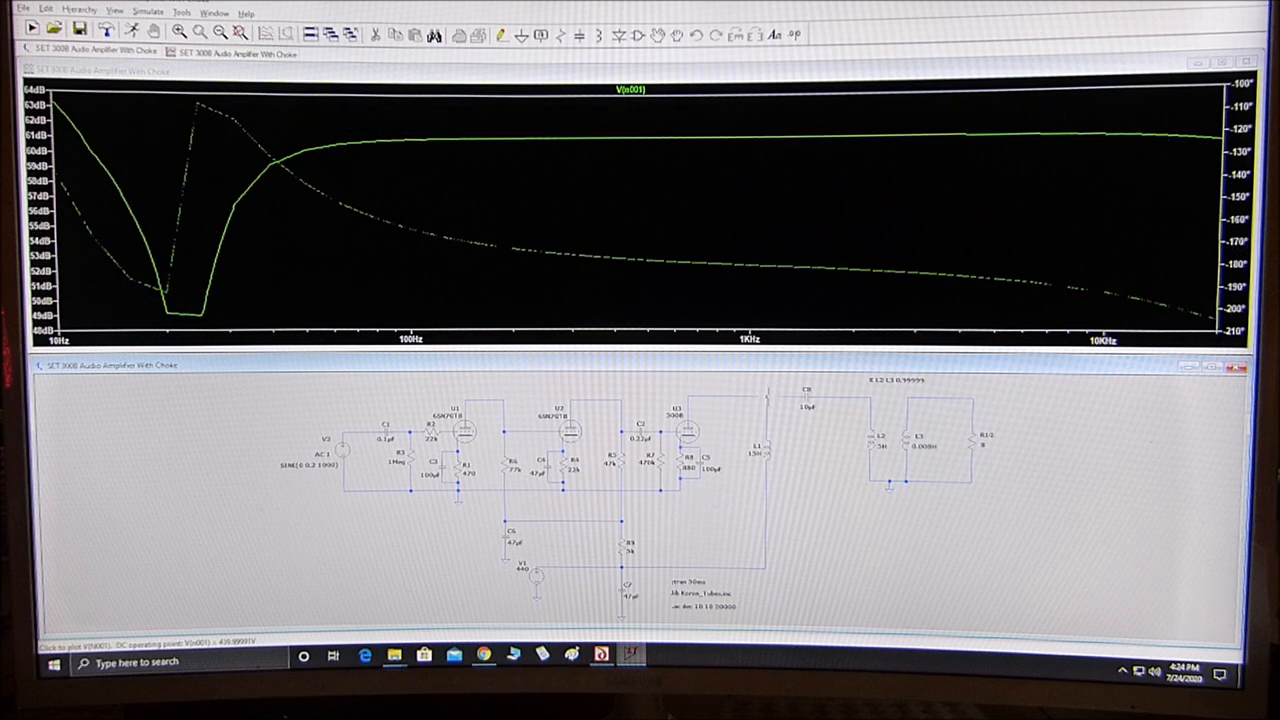
pyautogui.moveTo(300, 258)
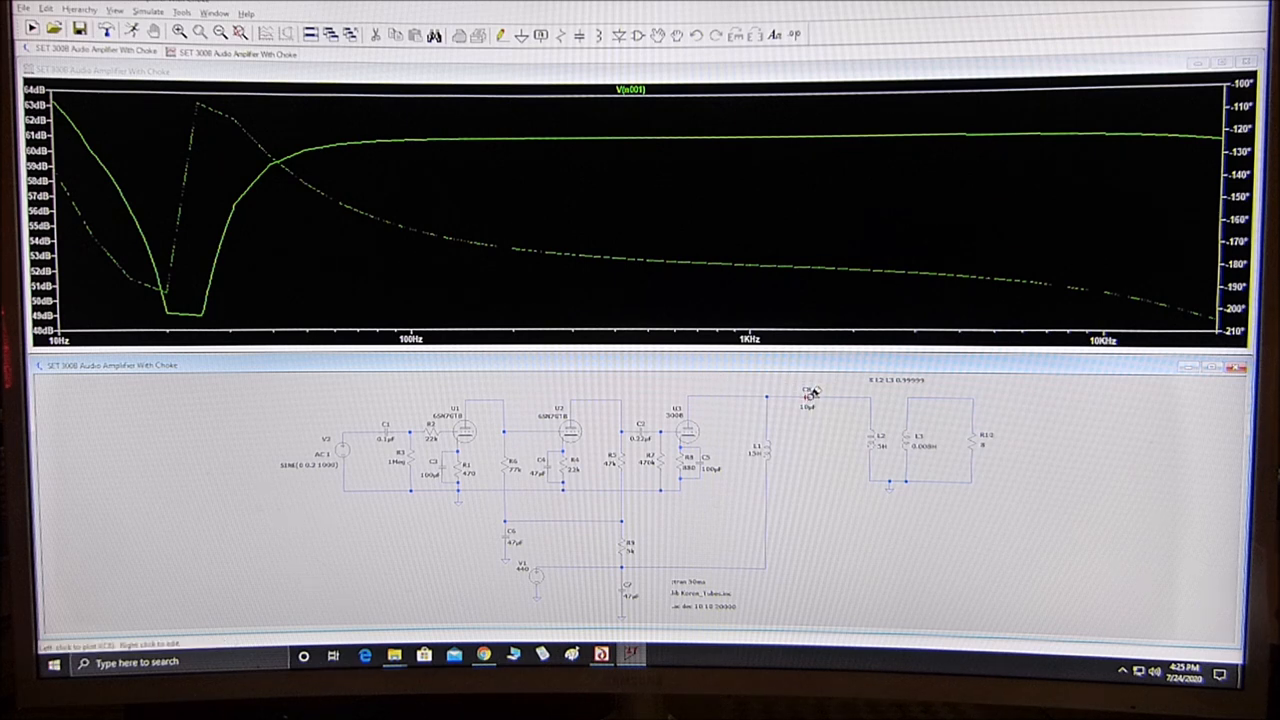
# Change capacitor C8's capacitance from 10µF to 20µF
pyautogui.doubleClick(804, 395)
pyautogui.write('20u')
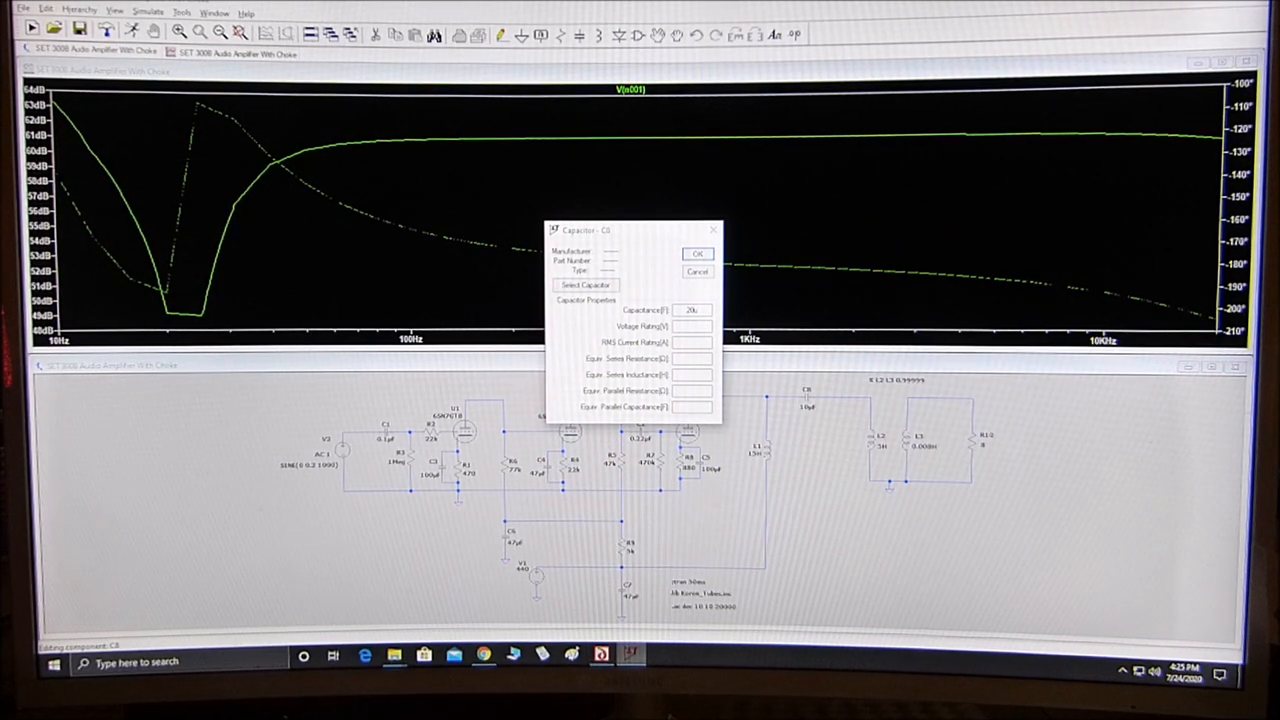
pyautogui.click(696, 252)
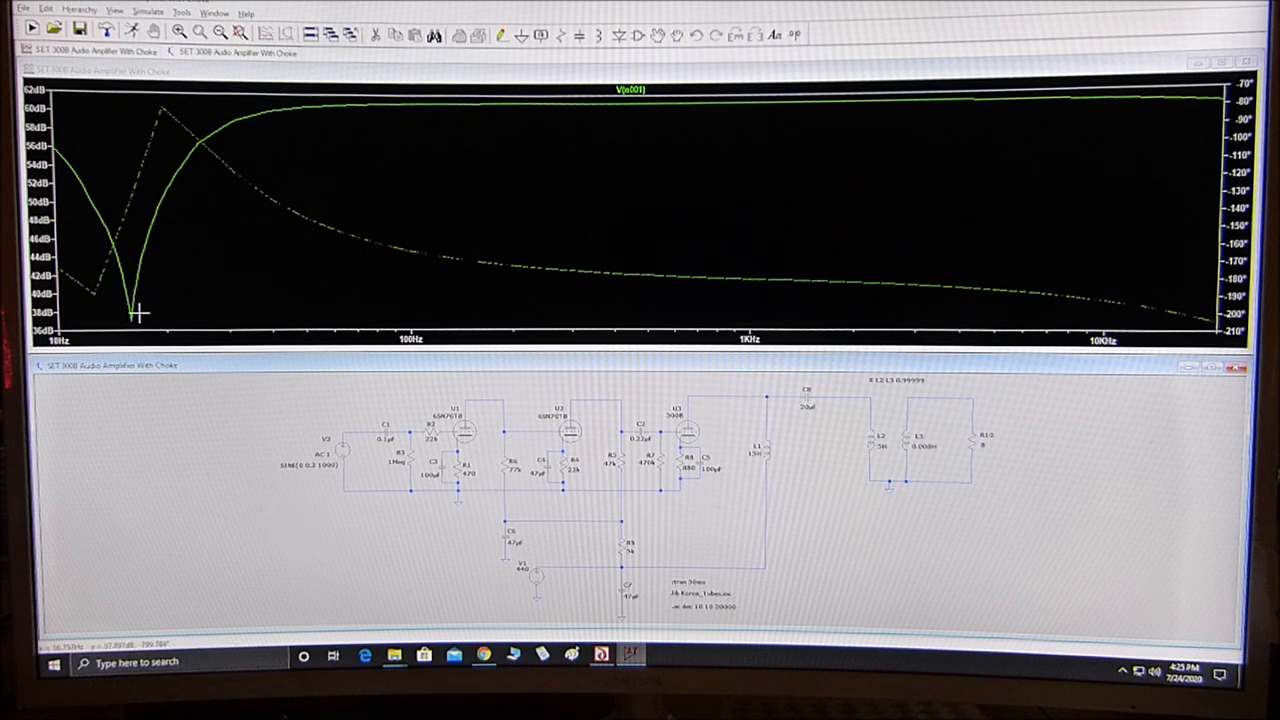
pyautogui.moveTo(127, 306)
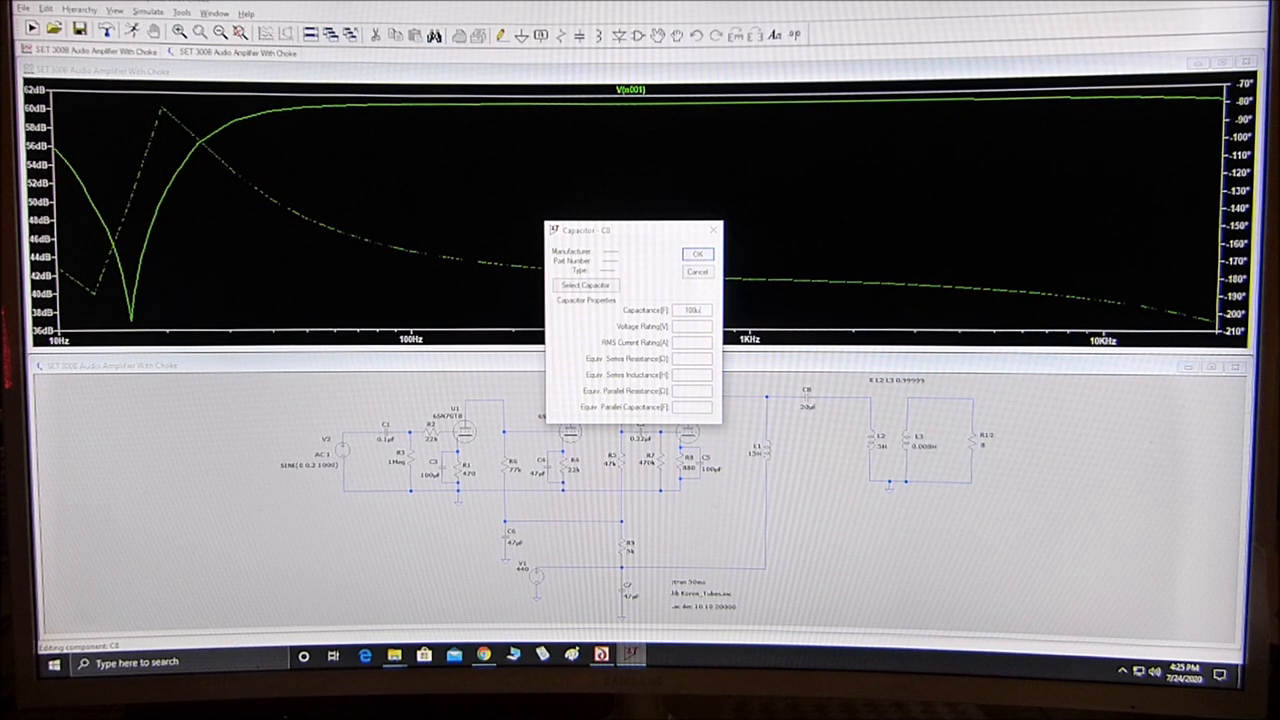
# Enter 100µF as C8's new capacitance in its properties dialog
pyautogui.click(696, 253)
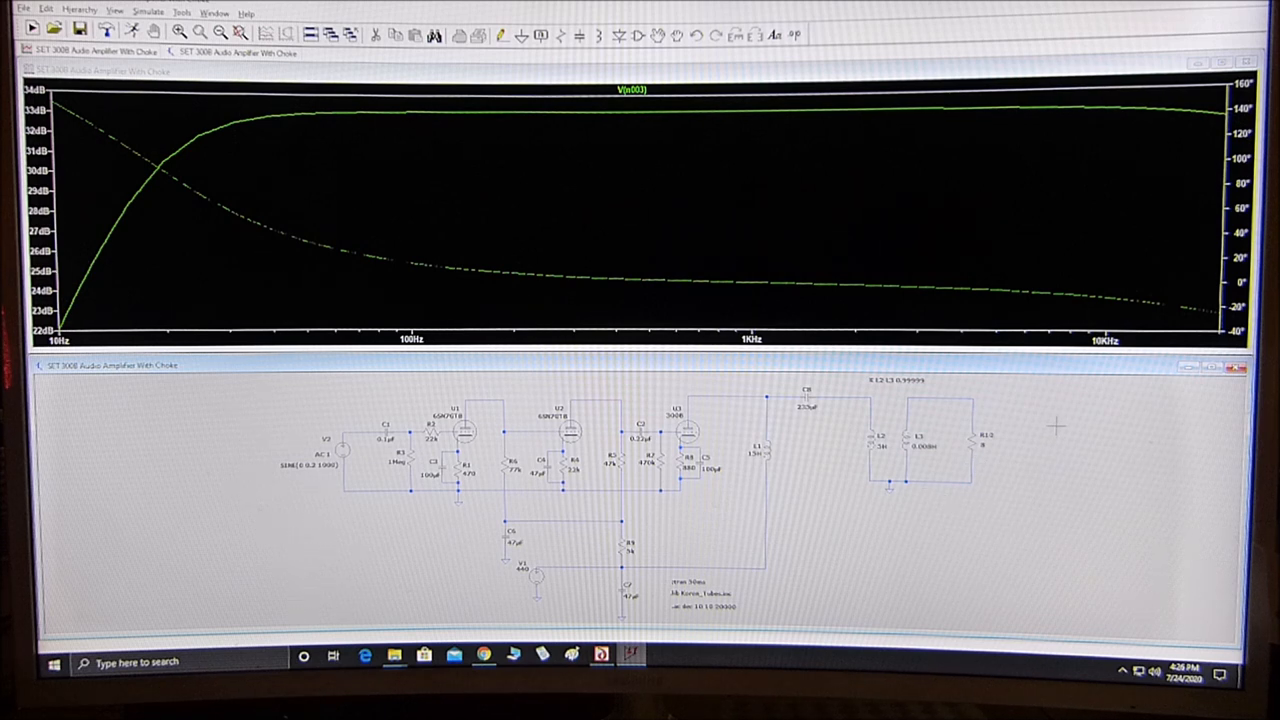
pyautogui.moveTo(270, 264)
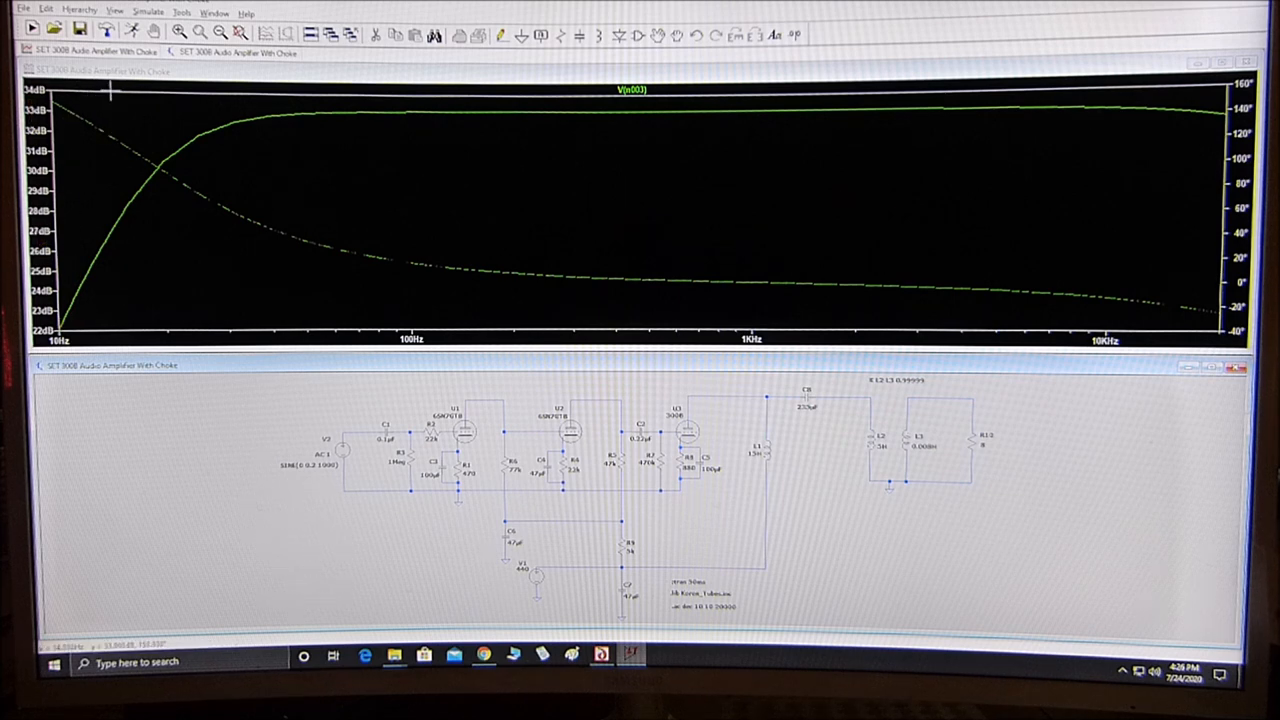
pyautogui.moveTo(72, 320)
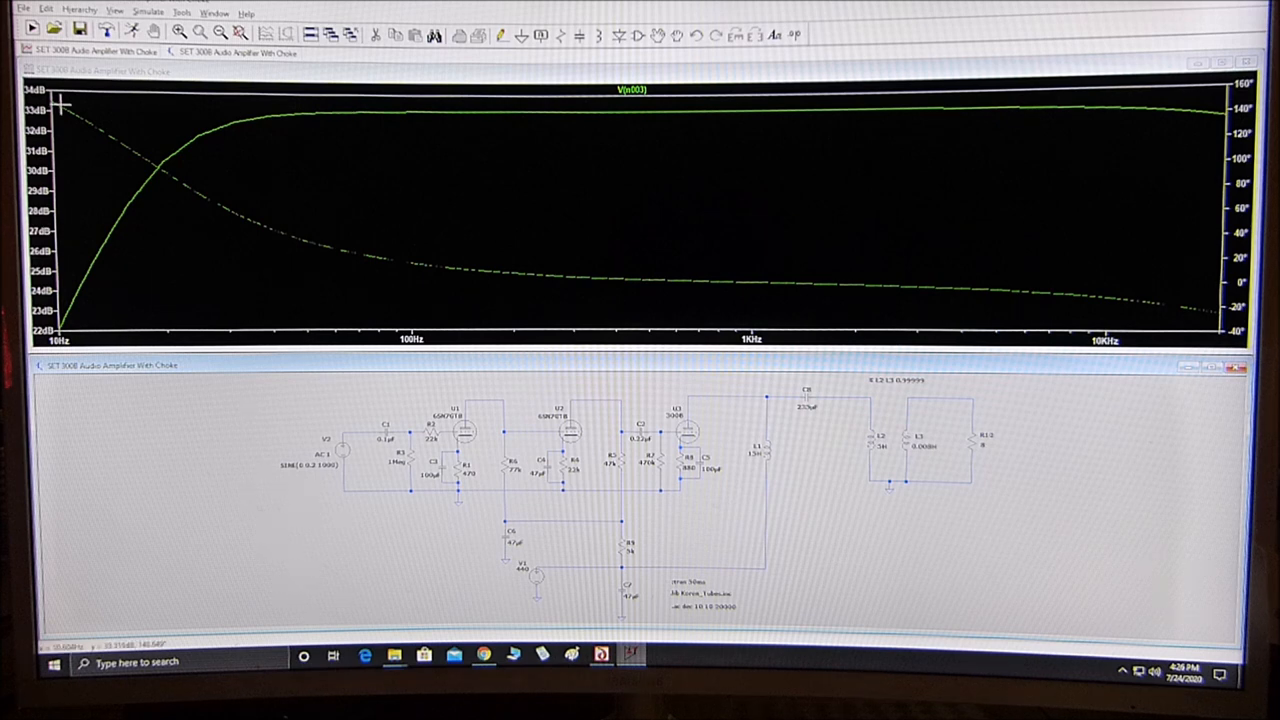
pyautogui.moveTo(325, 114)
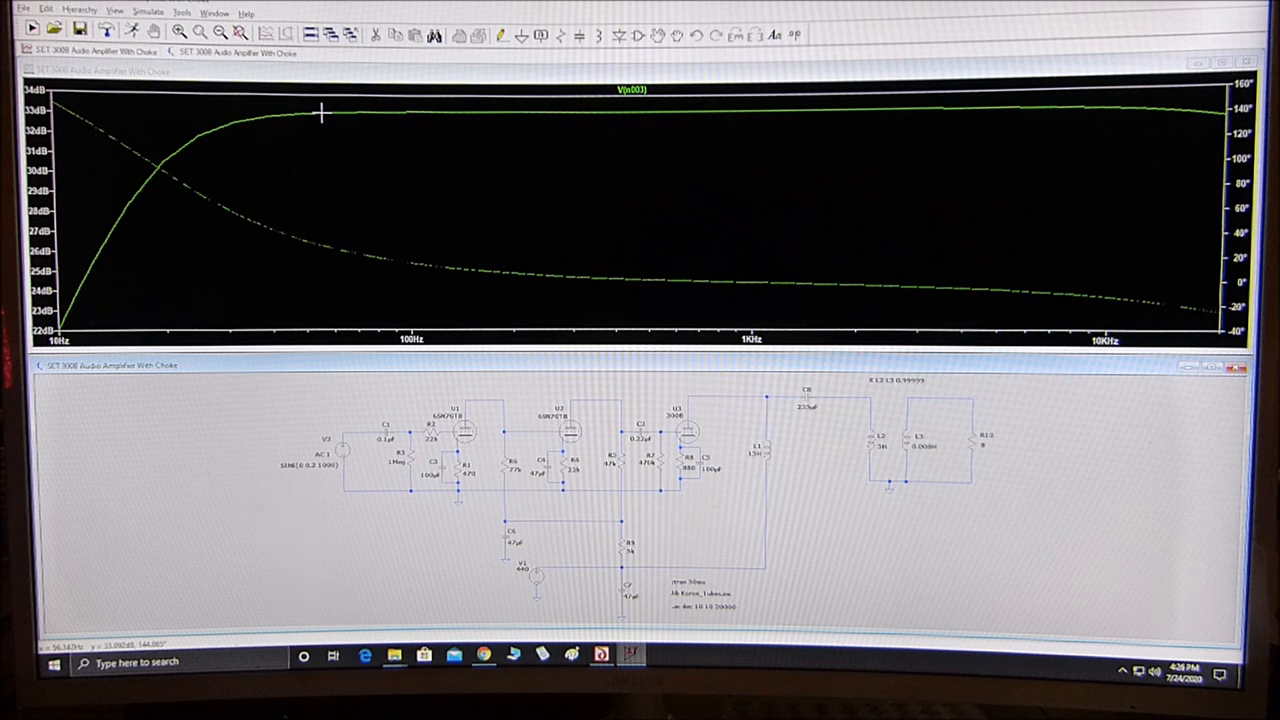
pyautogui.moveTo(284, 161)
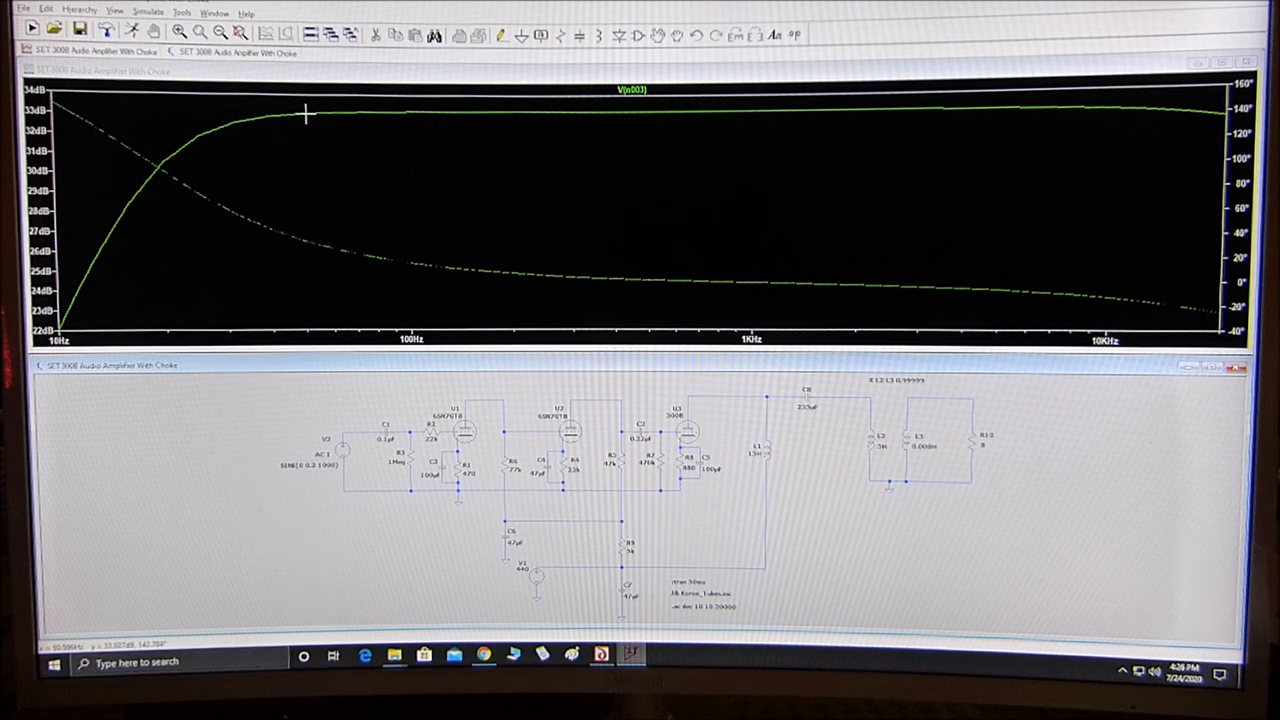
pyautogui.moveTo(450, 118)
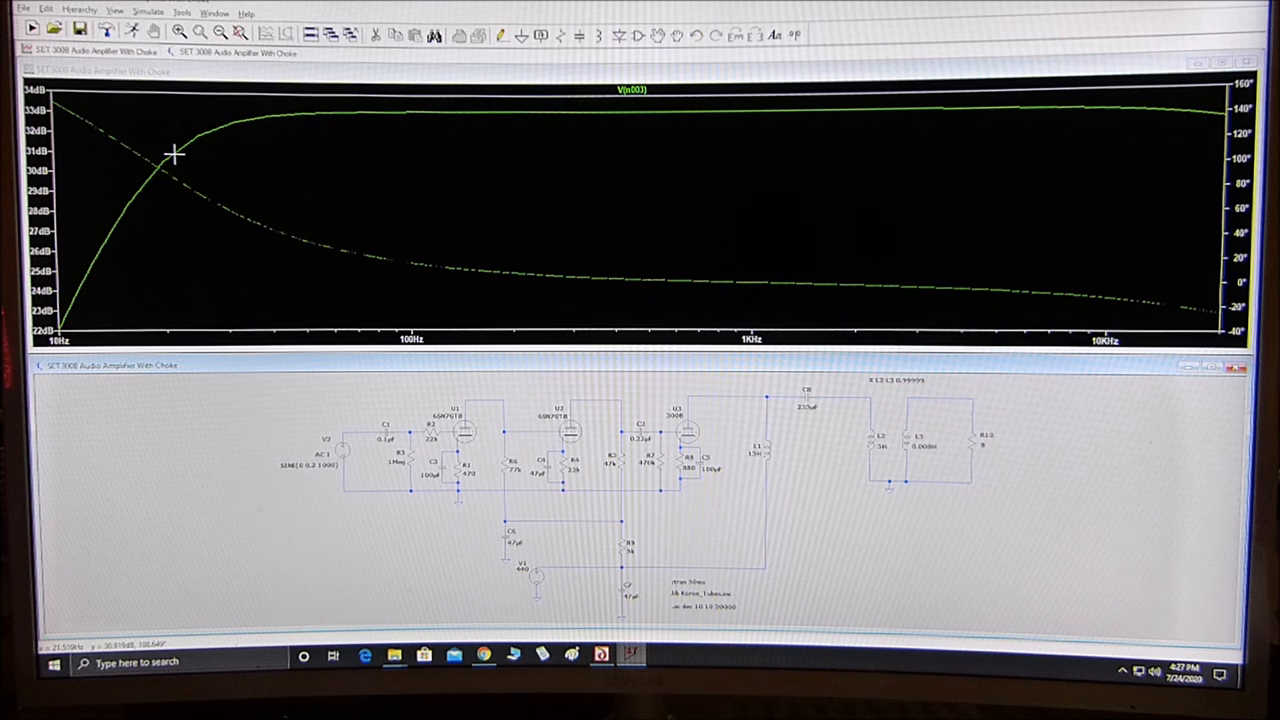
pyautogui.moveTo(202, 135)
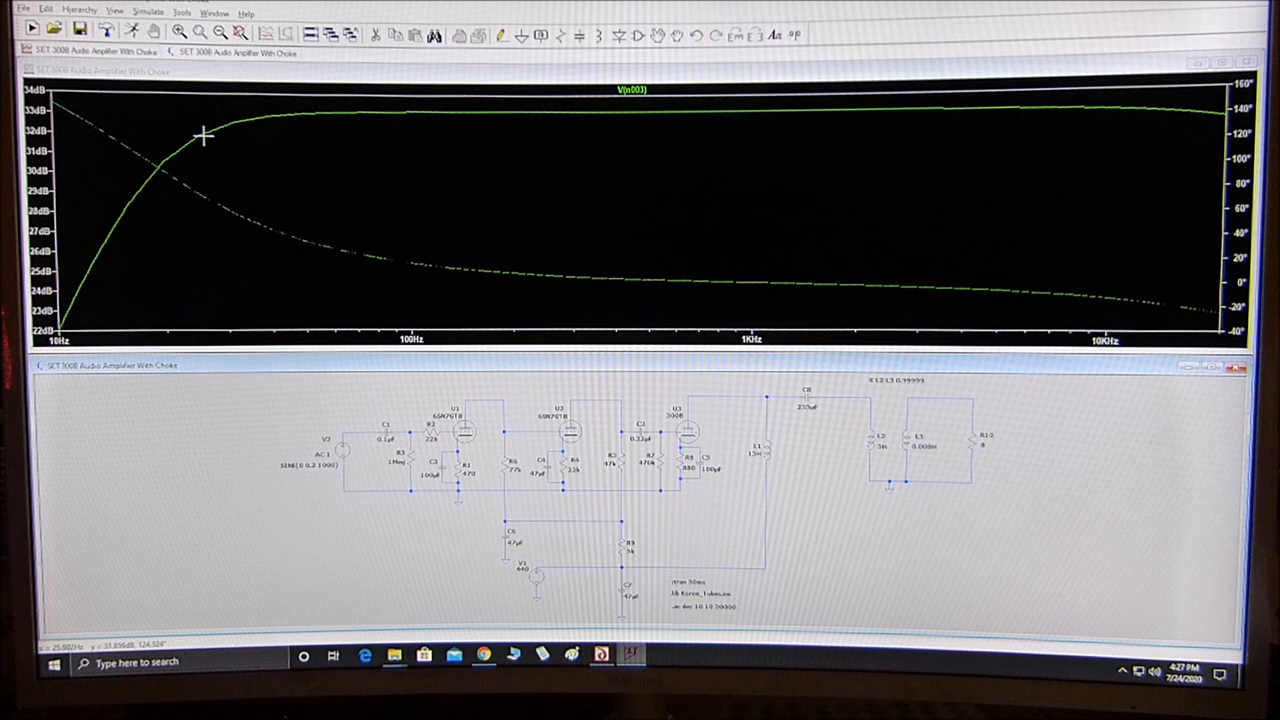
pyautogui.moveTo(330, 132)
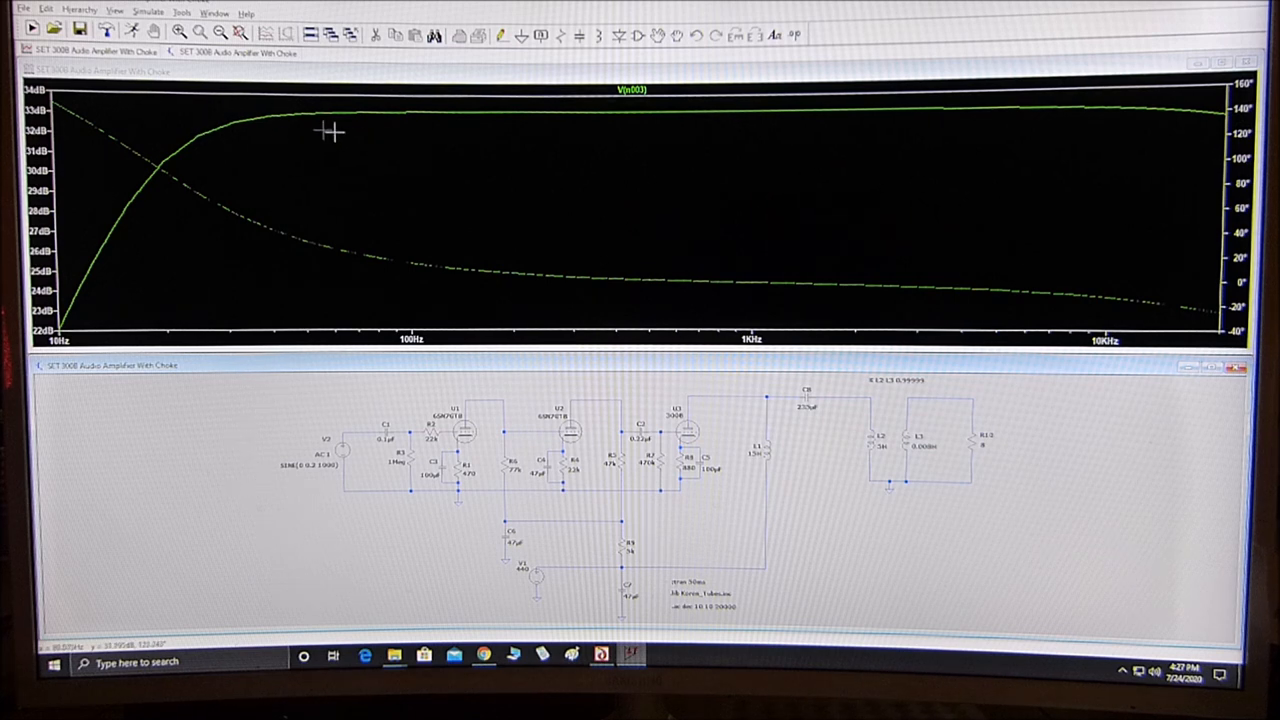
pyautogui.moveTo(1193, 121)
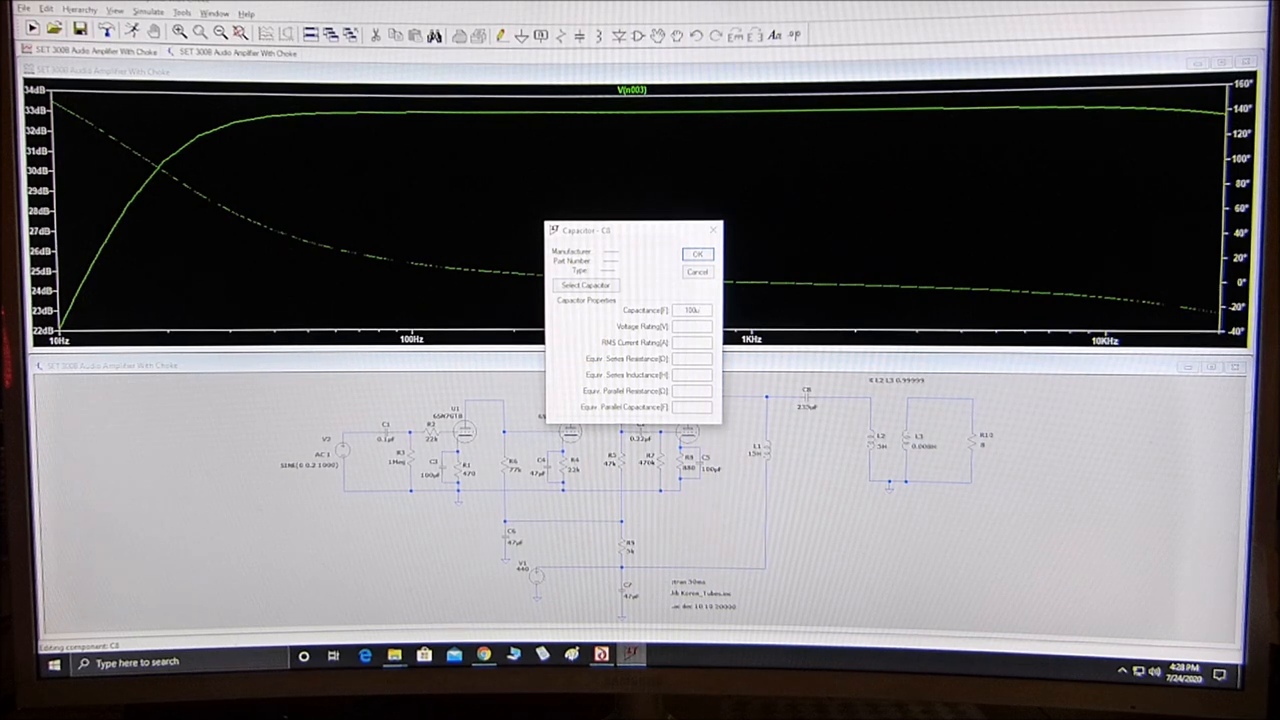
# Confirm the 100µF capacitance for capacitor C8
pyautogui.click(697, 254)
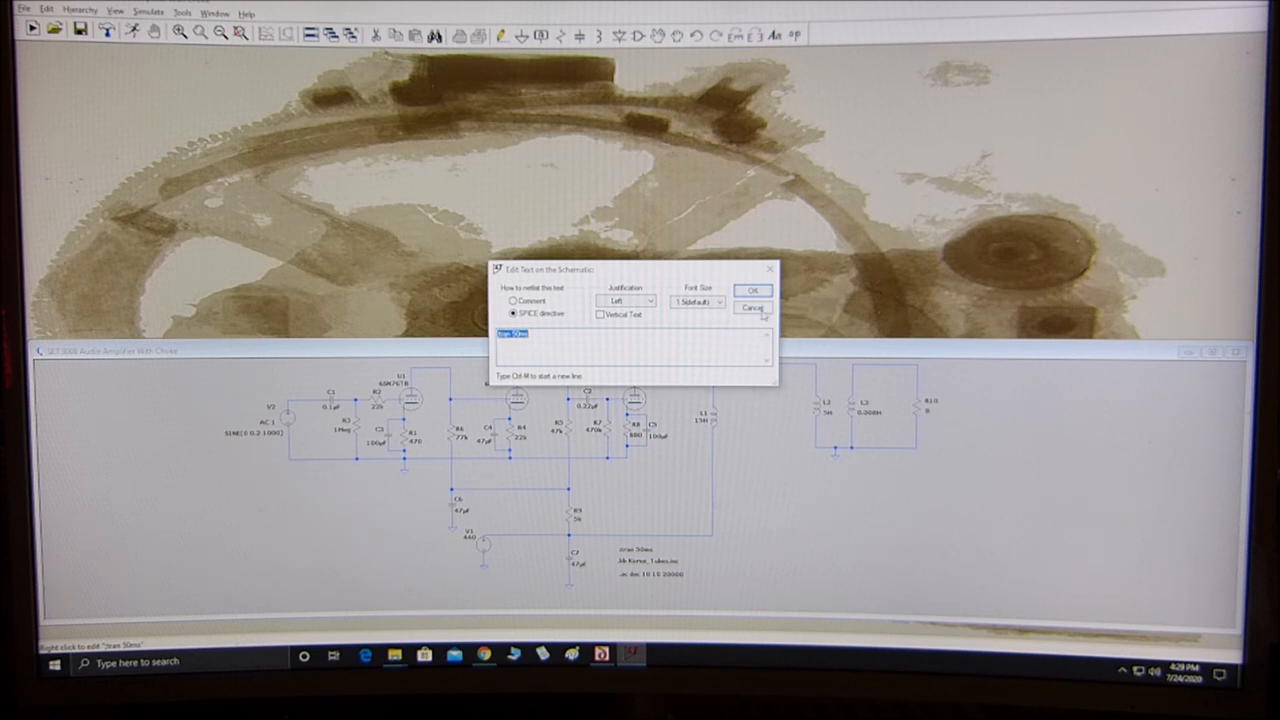
# Leave the .tran 50ms directive unchanged and run the 50 ms transient analysis
pyautogui.click(750, 301)
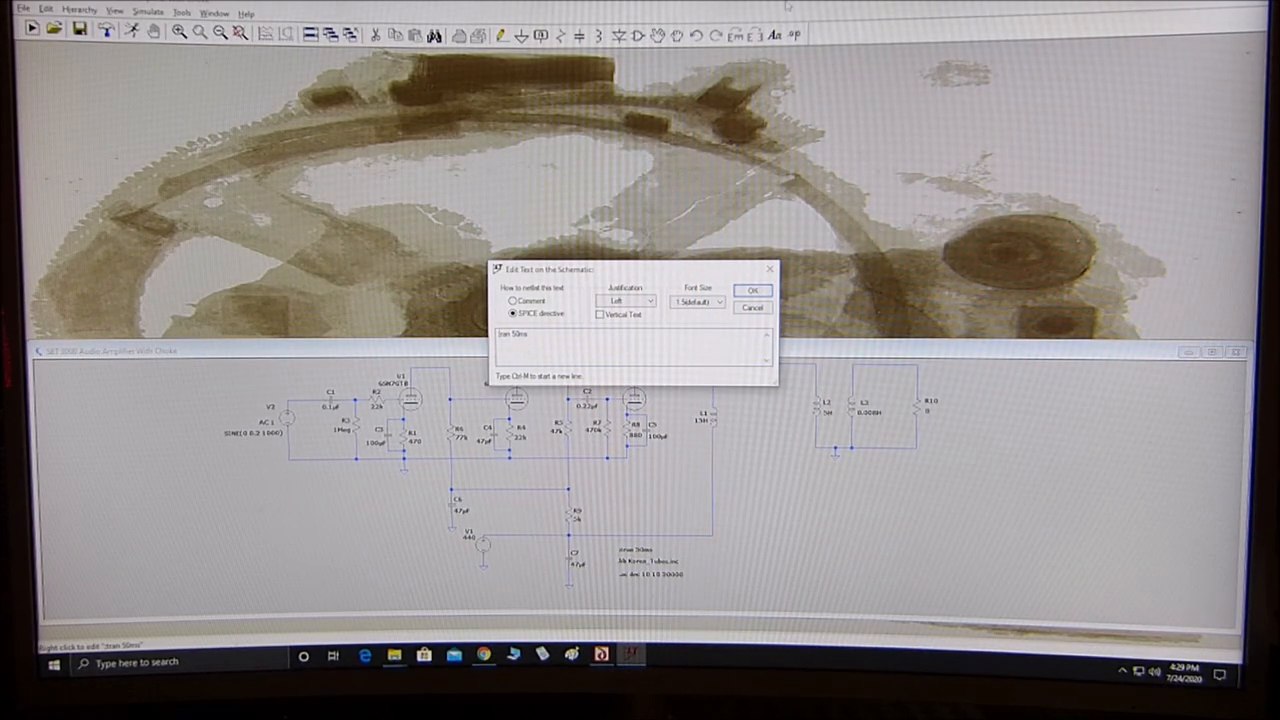
pyautogui.click(752, 290)
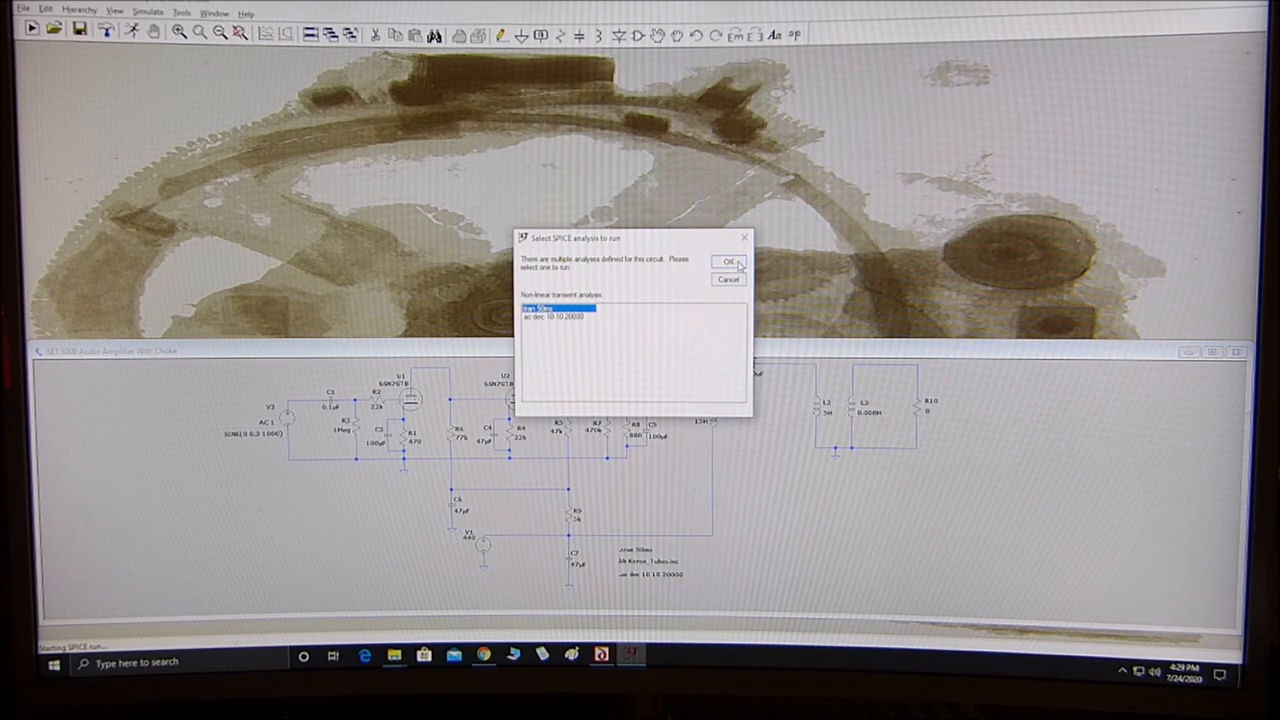
pyautogui.click(731, 261)
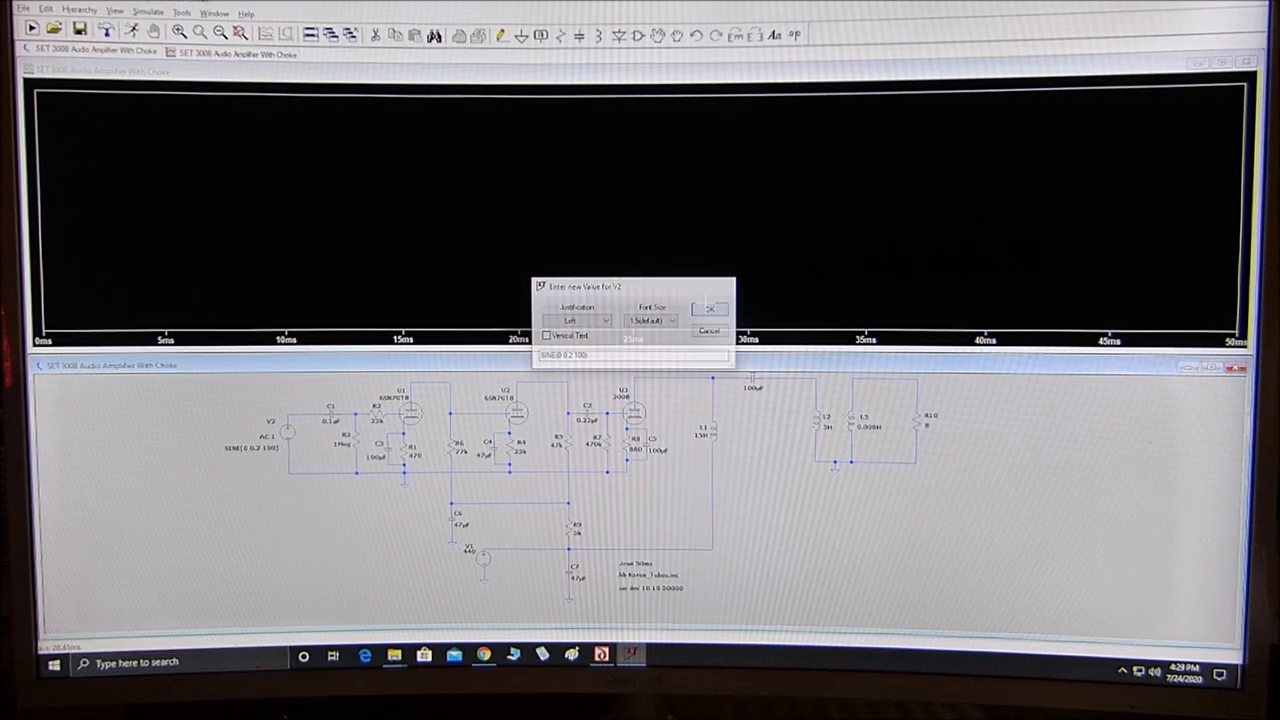
# Apply SINE(0 0.2 100) as V2's 100 Hz input source value
pyautogui.click(709, 307)
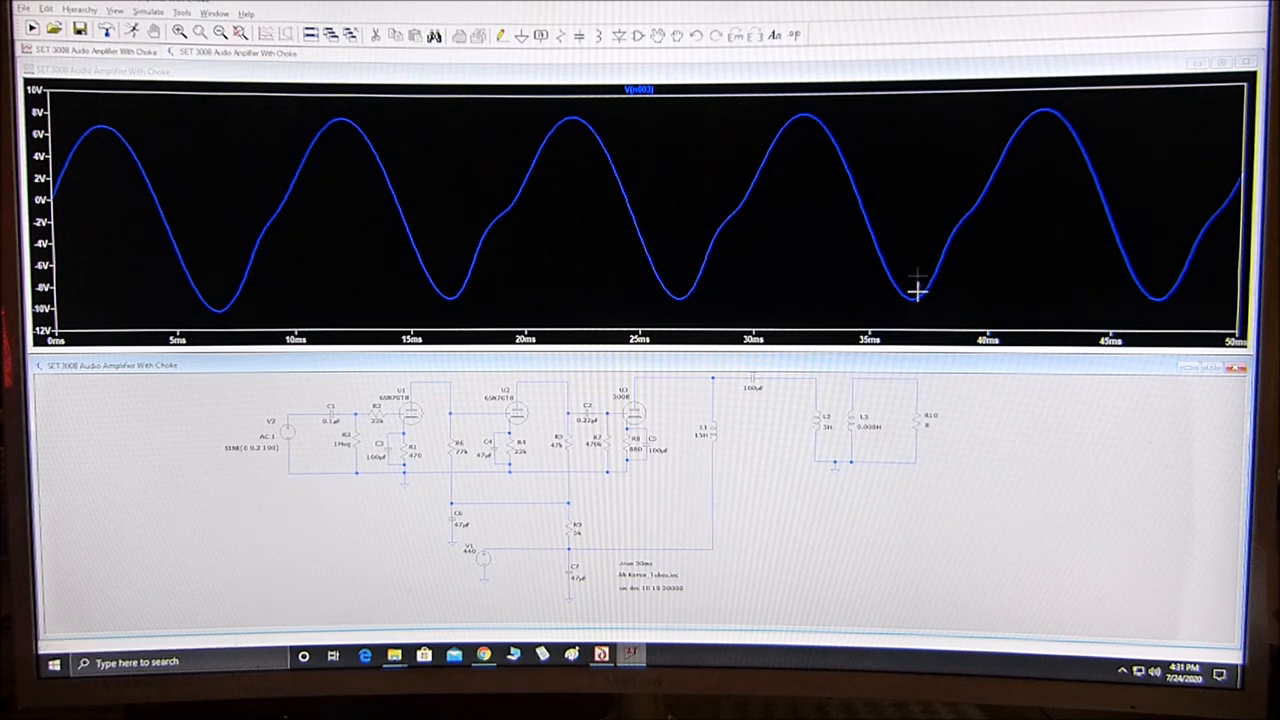
pyautogui.moveTo(506, 235)
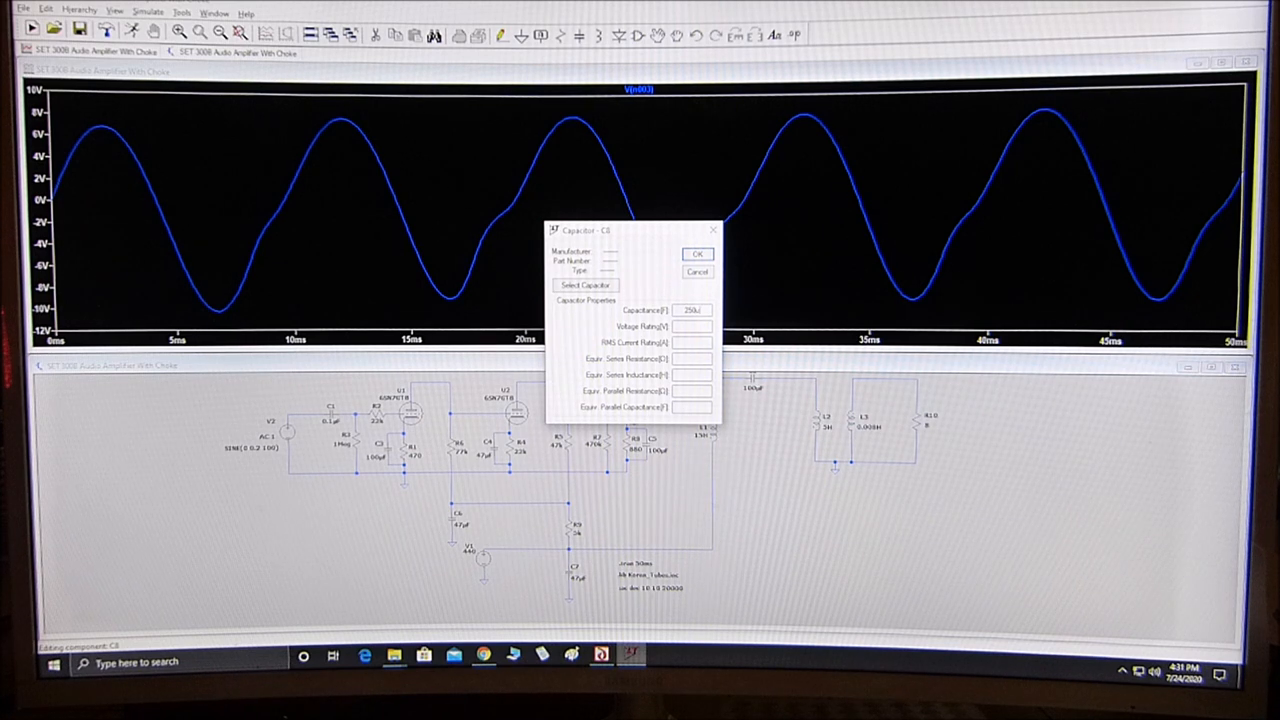
# Confirm 250µF as capacitor C8's capacitance
pyautogui.click(696, 253)
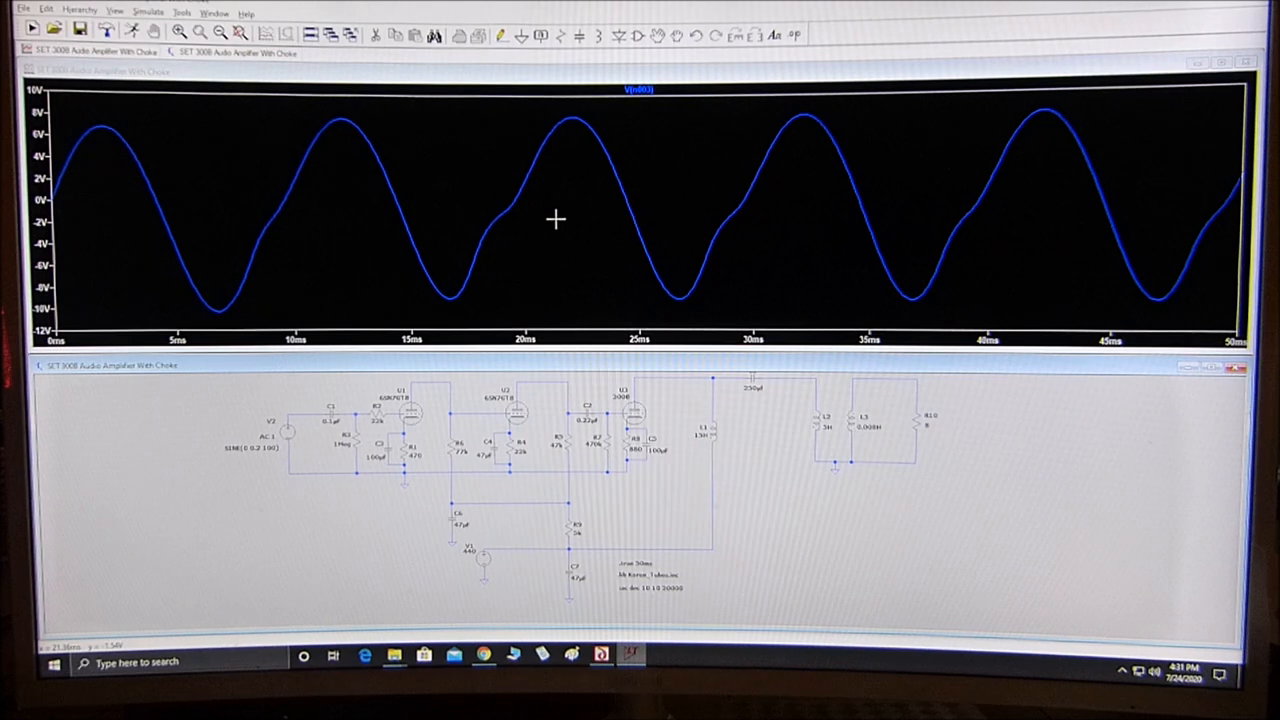
pyautogui.moveTo(625, 178)
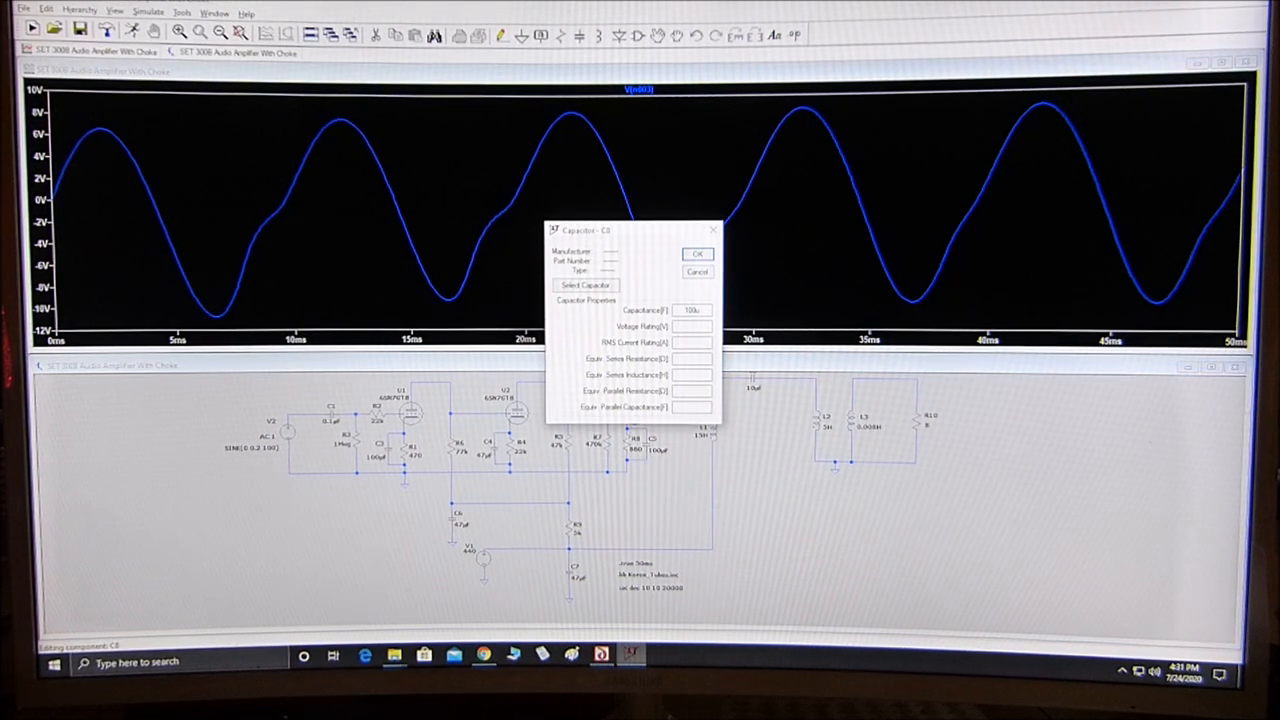
# Set C8 back to 100µF and confirm V2's new sine frequency
pyautogui.click(695, 253)
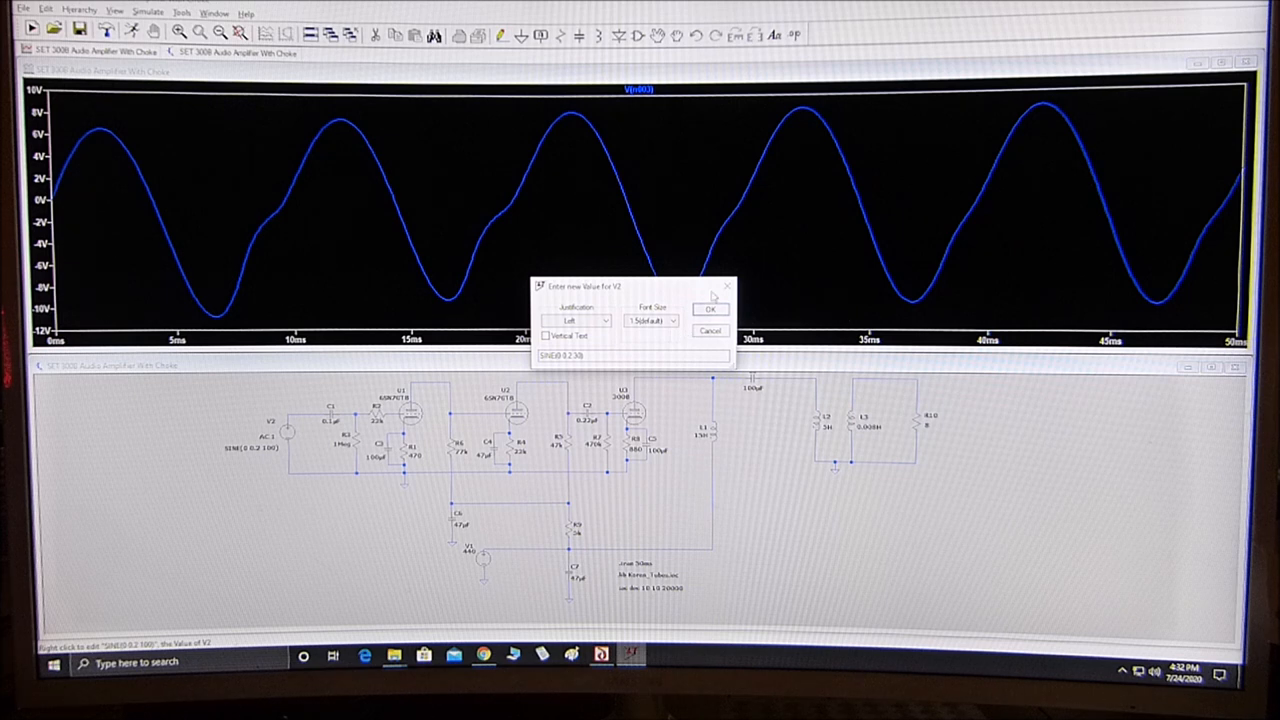
pyautogui.click(710, 307)
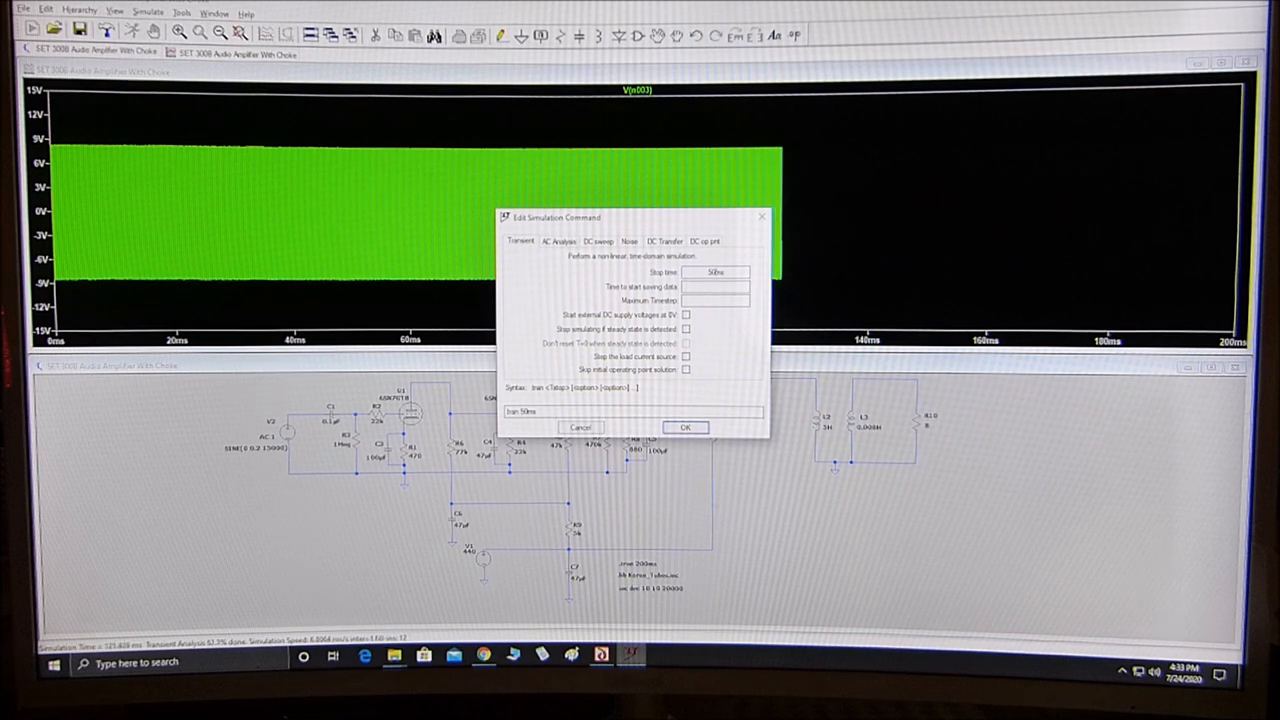
# Confirm 50 ms as the transient simulation stop time
pyautogui.click(686, 426)
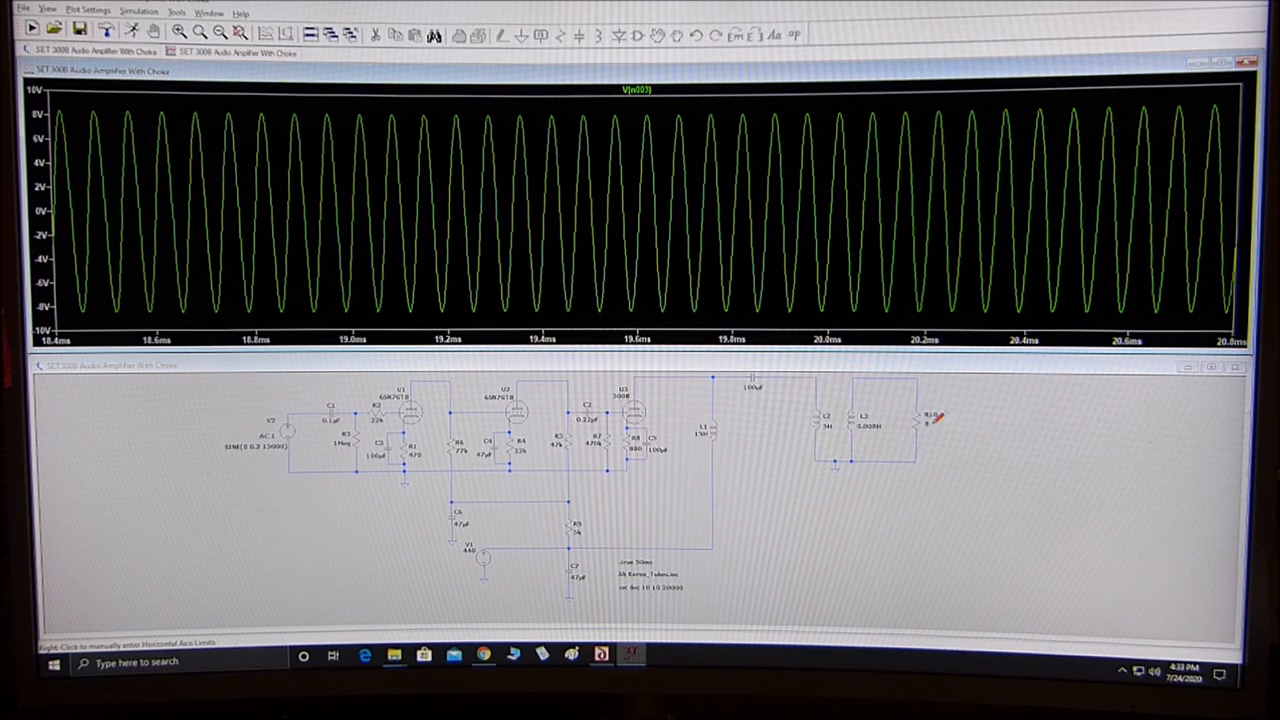
# Probe the power dissipated in 8 Ω load R10, then close the waveform plot
pyautogui.rightClick(950, 430)
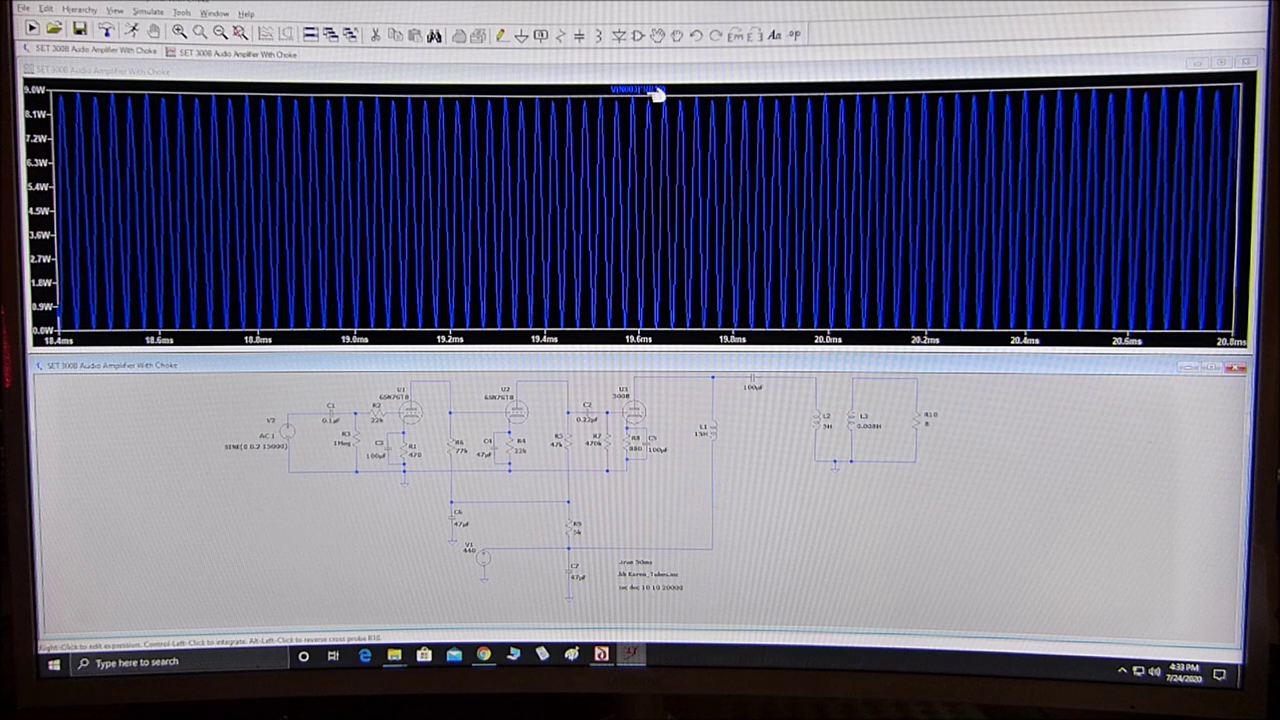
pyautogui.click(637, 92)
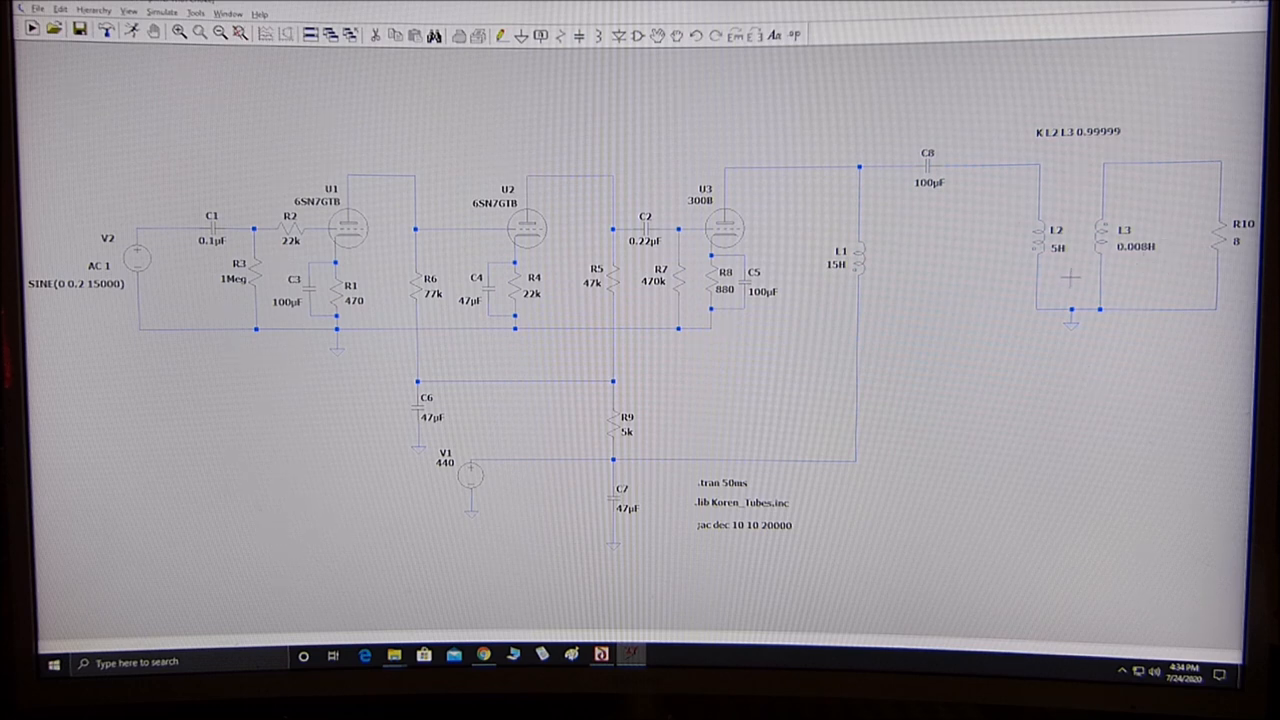
# Zoom out with the mouse wheel to view the full amplifier schematic
pyautogui.scroll(-3)
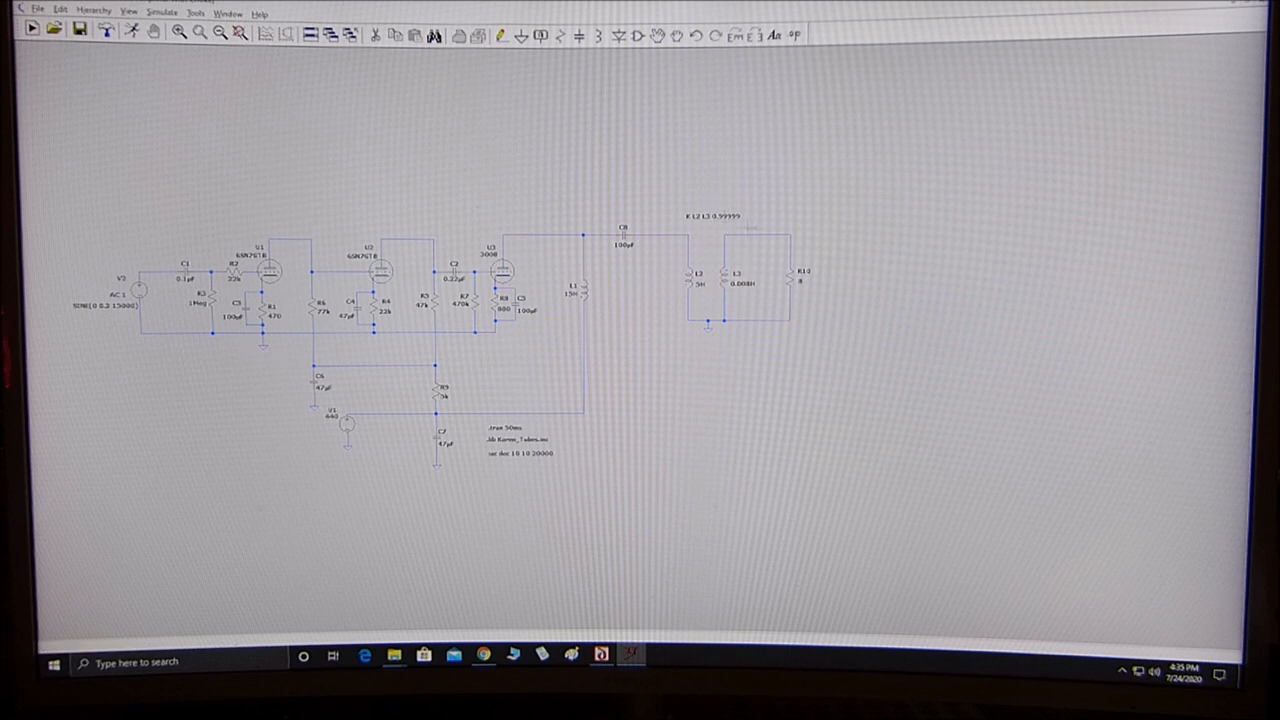
pyautogui.moveTo(725, 222)
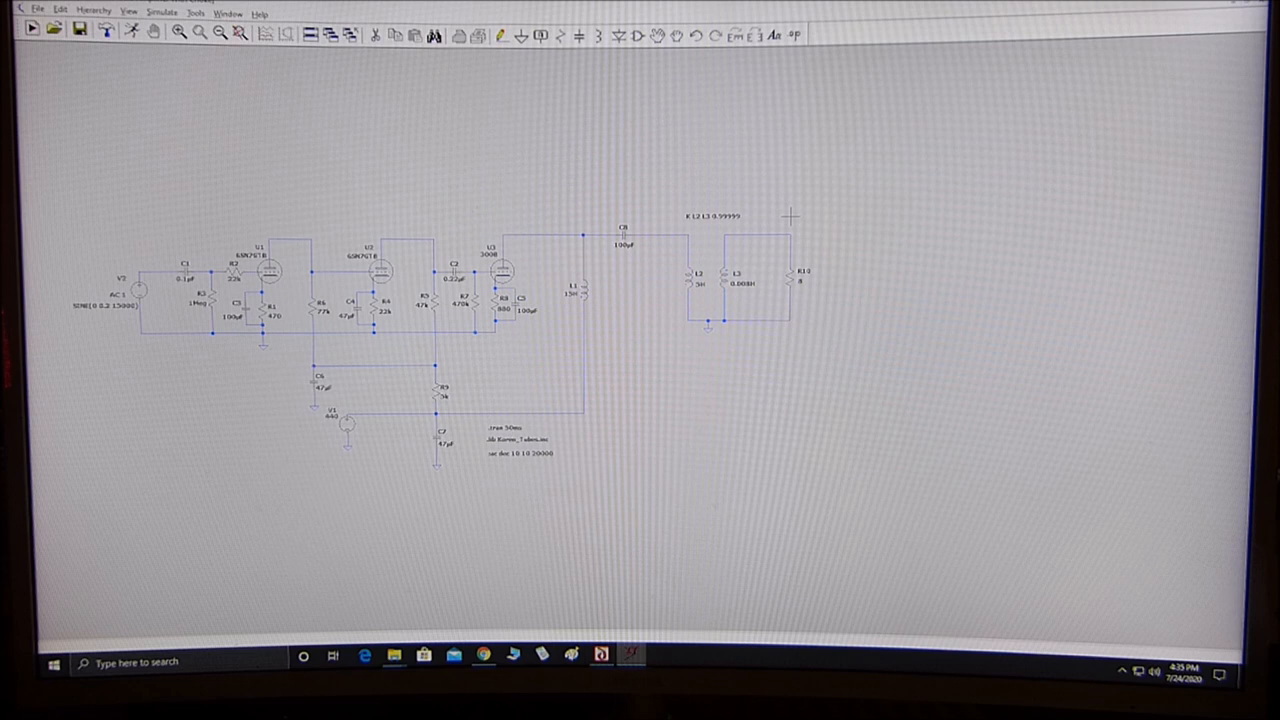
pyautogui.moveTo(788, 198)
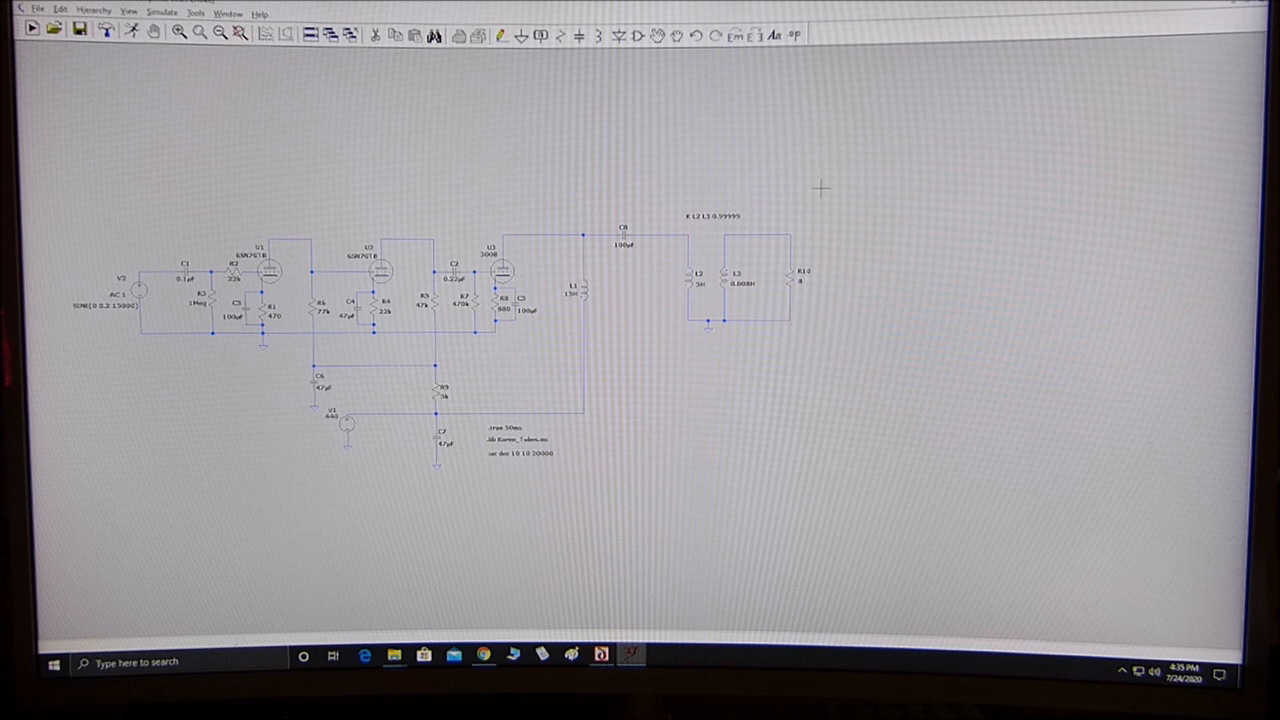
pyautogui.moveTo(700, 347)
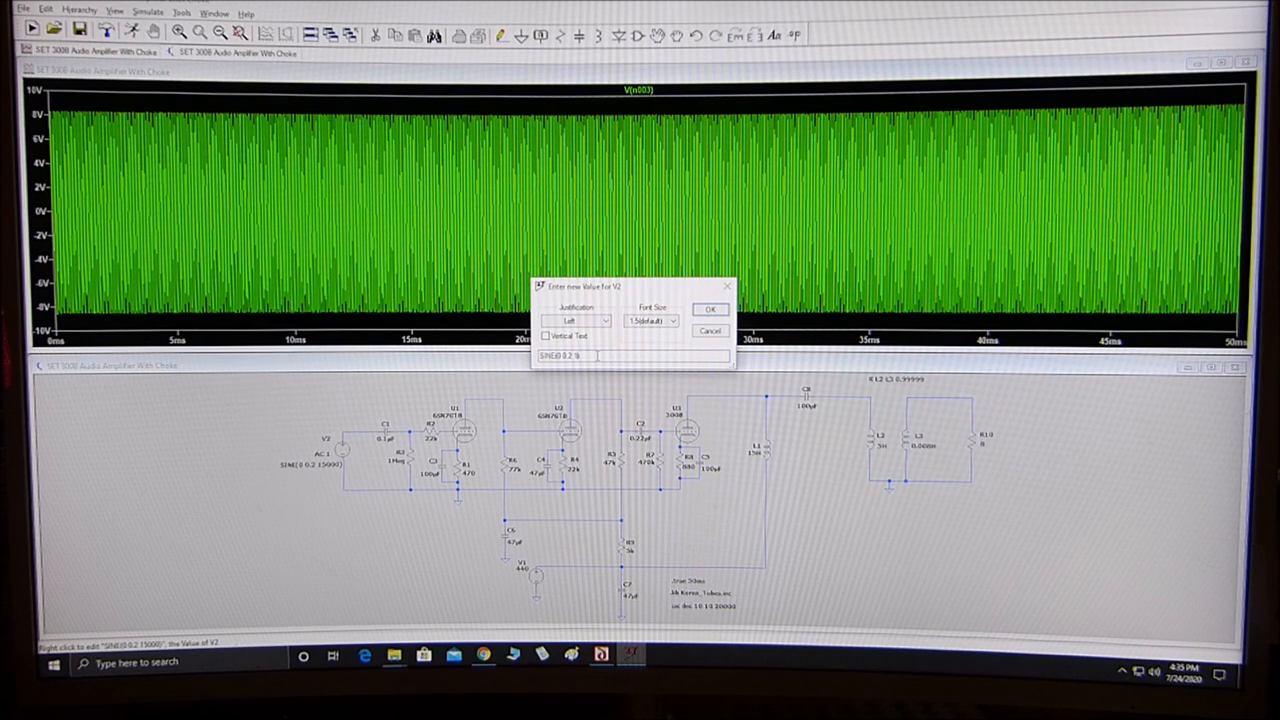
# Confirm V2 as SINE(0 0.2 1000), a 1000 Hz, 0.2 V sine input
pyautogui.click(710, 309)
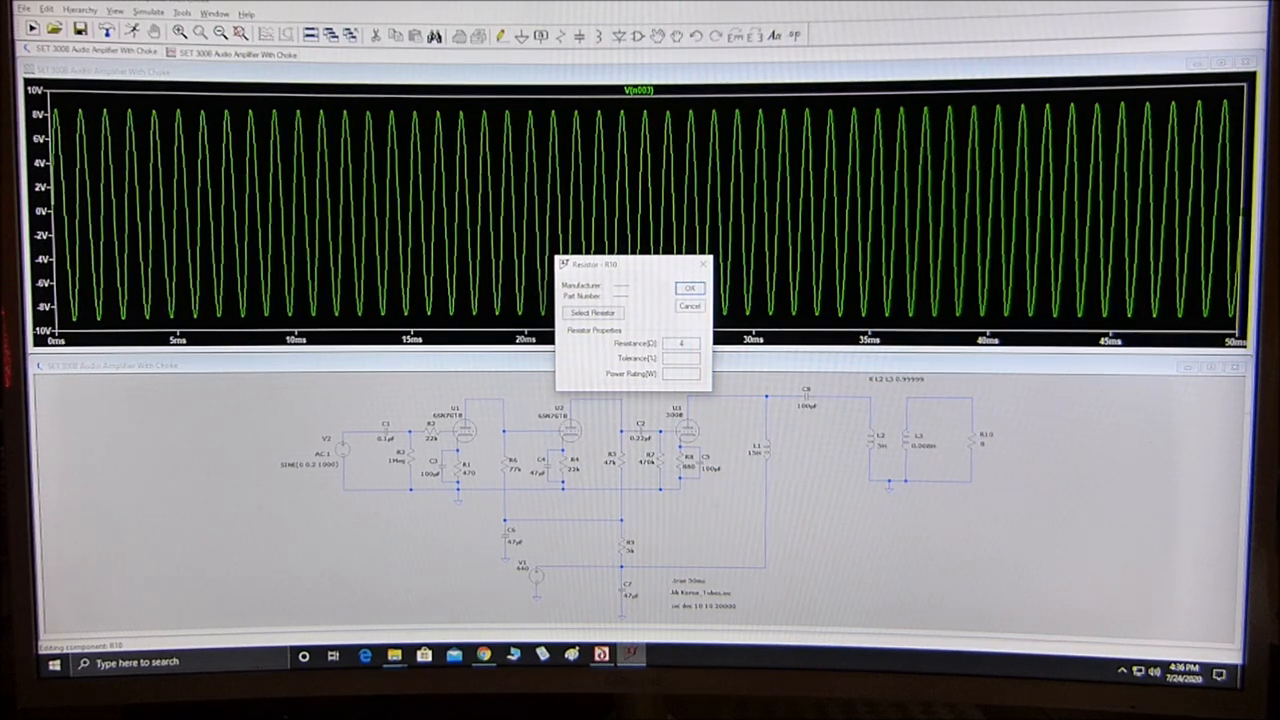
# Confirm the load resistor R10 value of 4 Ω
pyautogui.click(689, 288)
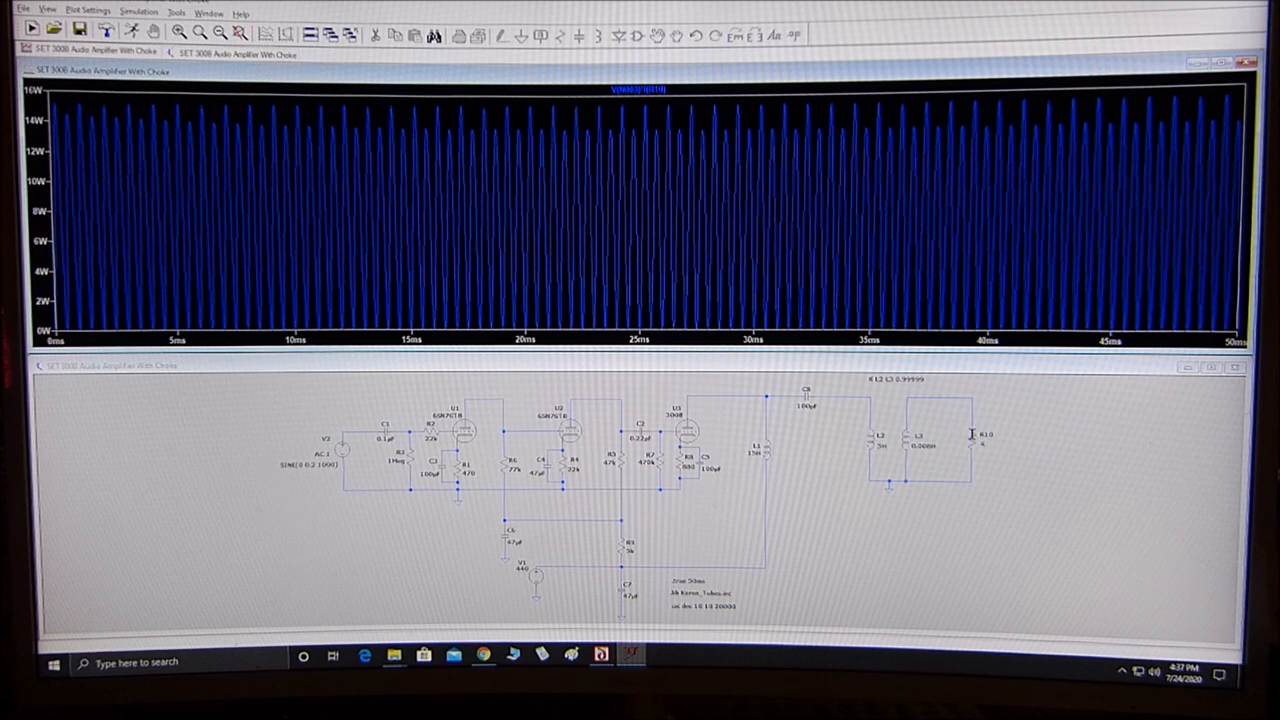
# Edit load resistor R10's resistance to 2 Ω in its properties dialog
pyautogui.doubleClick(969, 435)
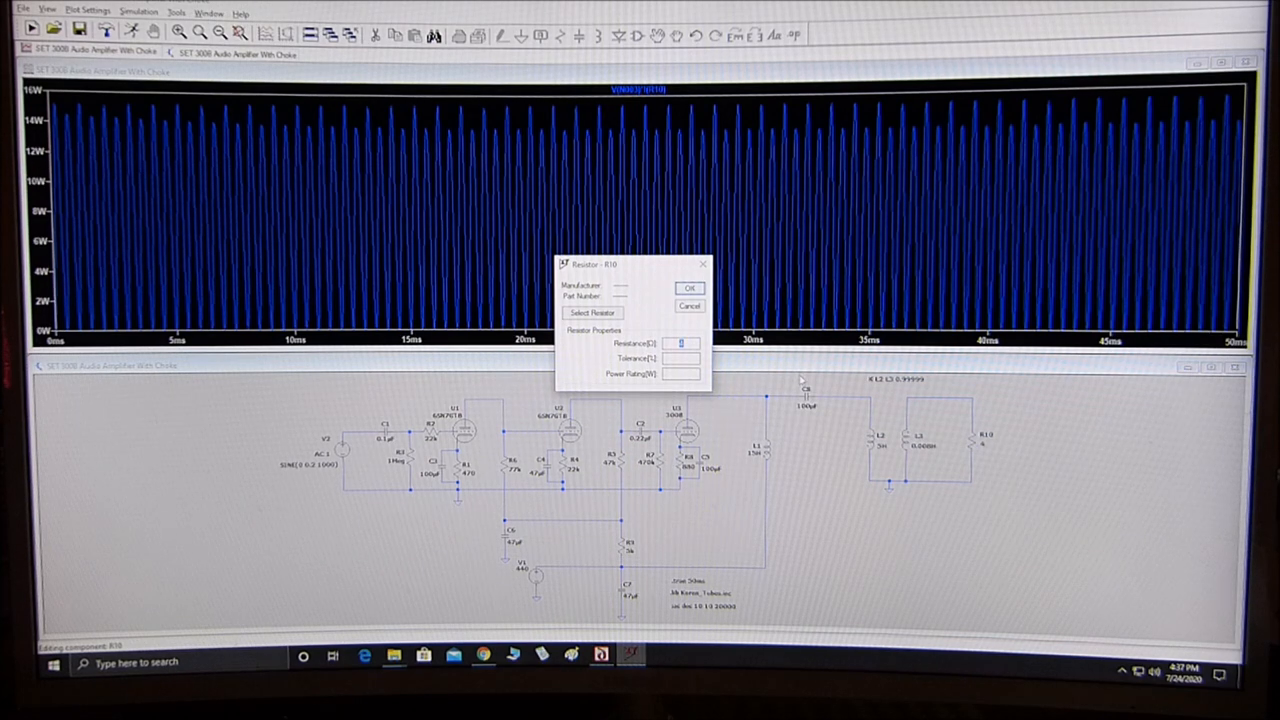
pyautogui.click(689, 288)
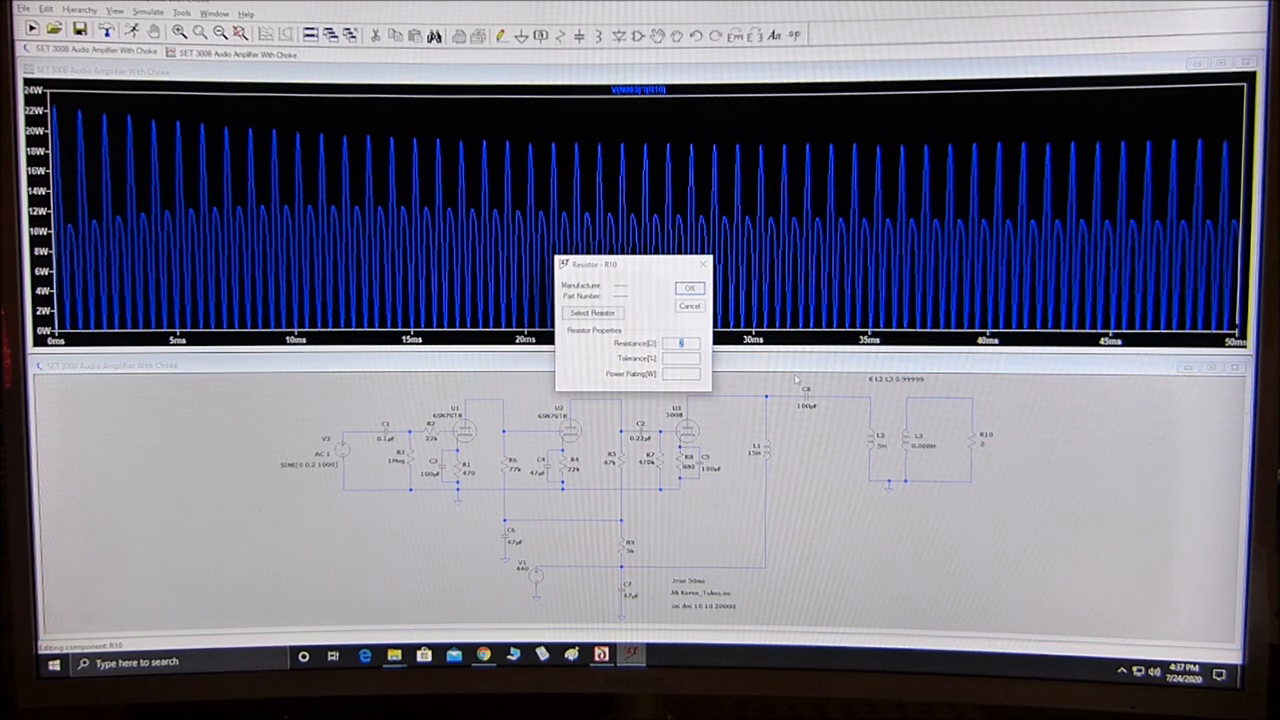
pyautogui.click(689, 288)
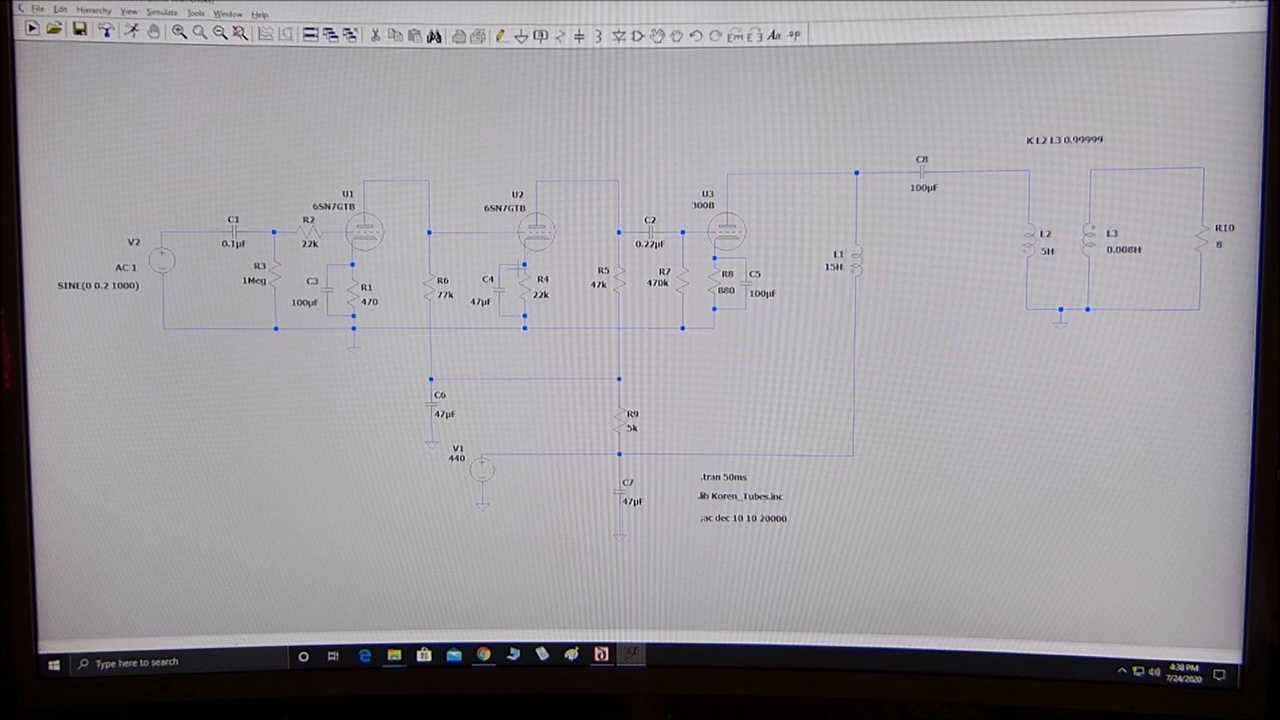
pyautogui.moveTo(678, 353)
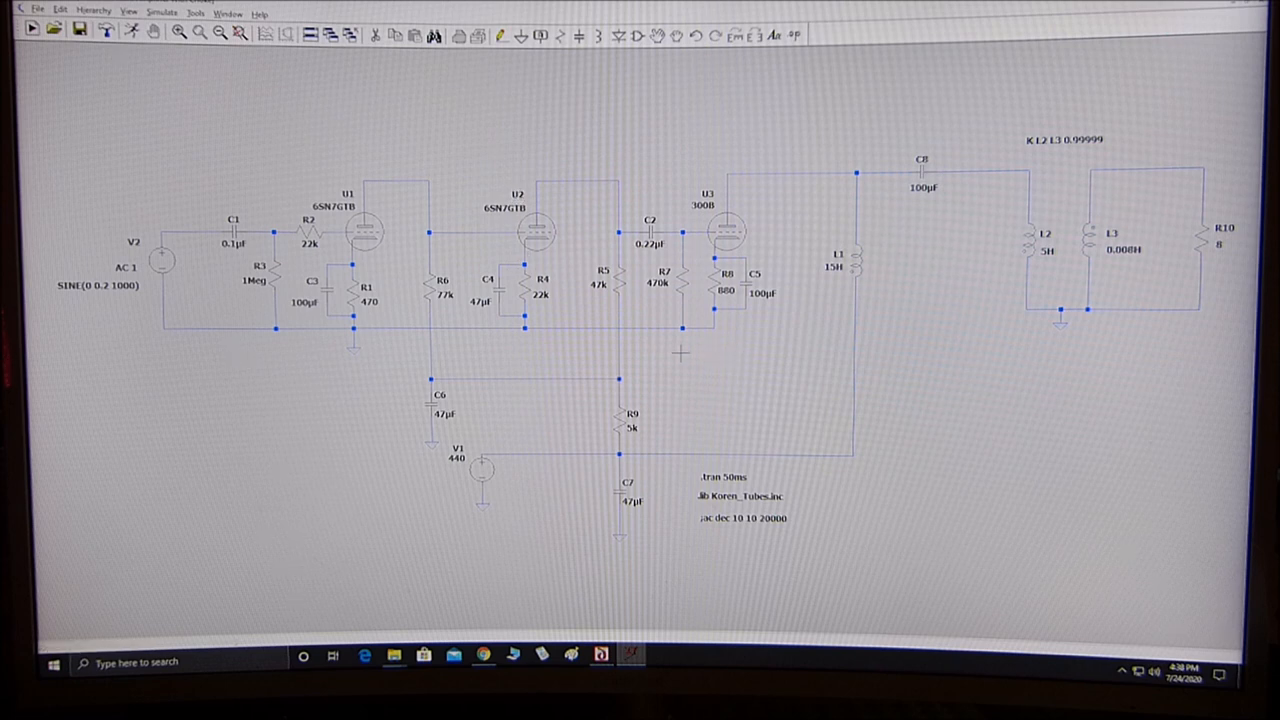